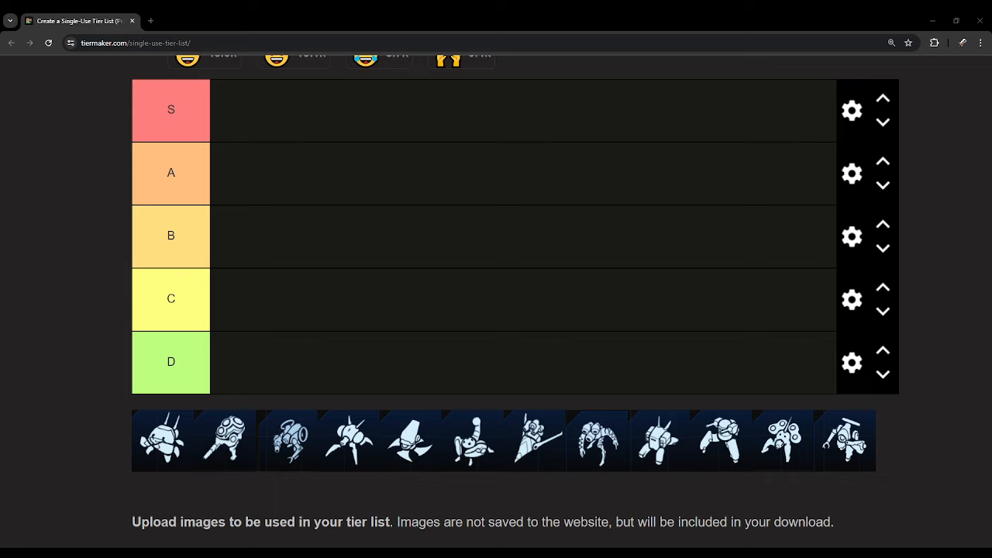
Move the round-bodied unit icon from the front of the tray into the B tier.
left_click_drag(163, 440, 254, 189)
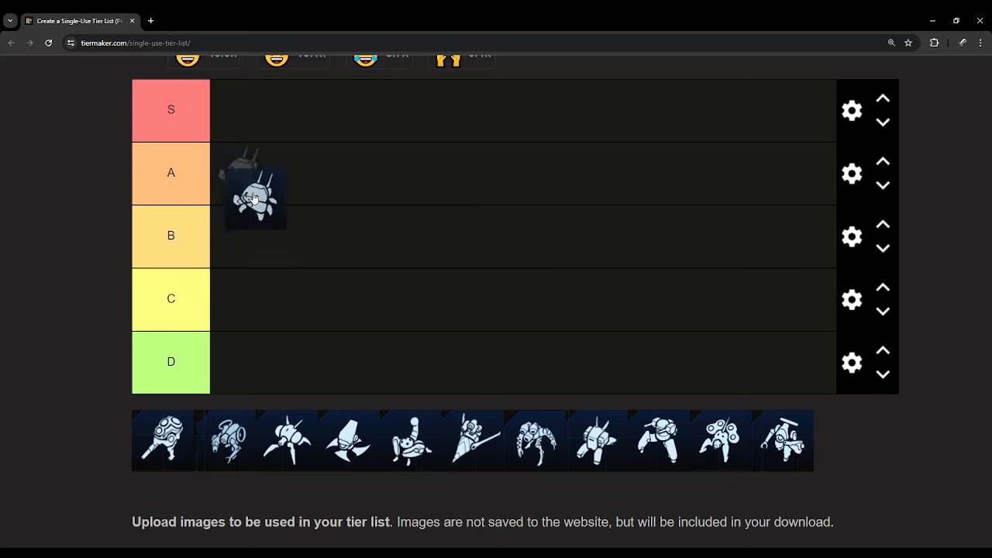
left_click_drag(256, 194, 242, 235)
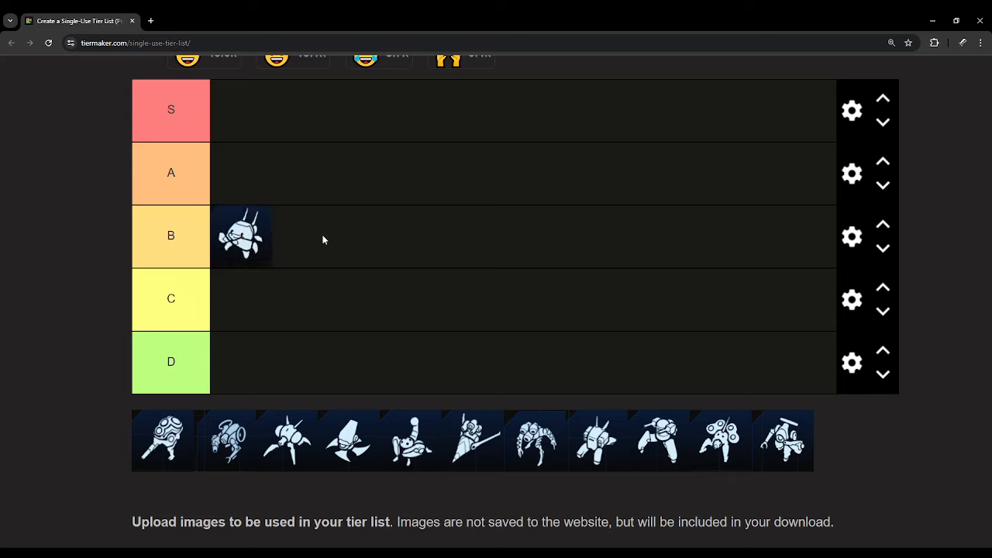
mouse_move(328, 263)
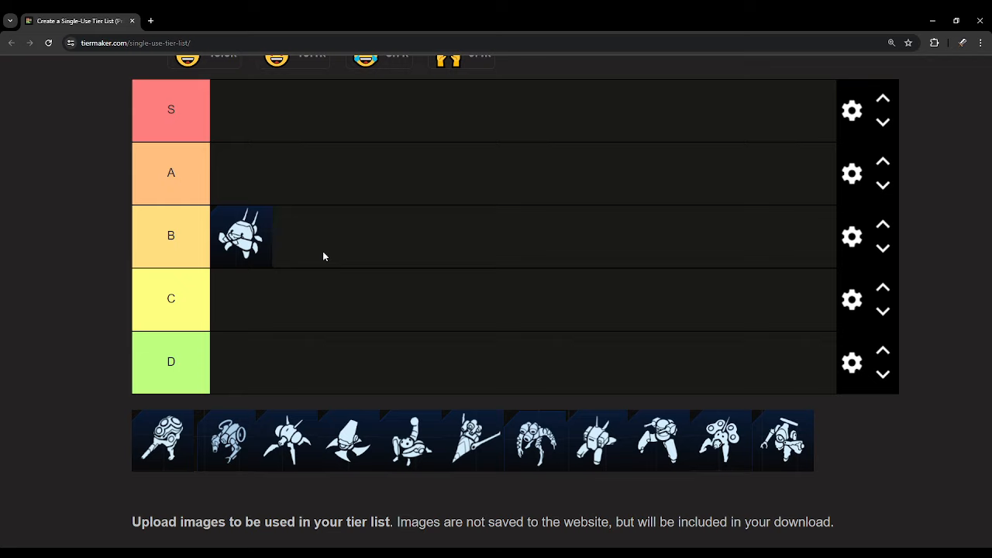
mouse_move(322, 247)
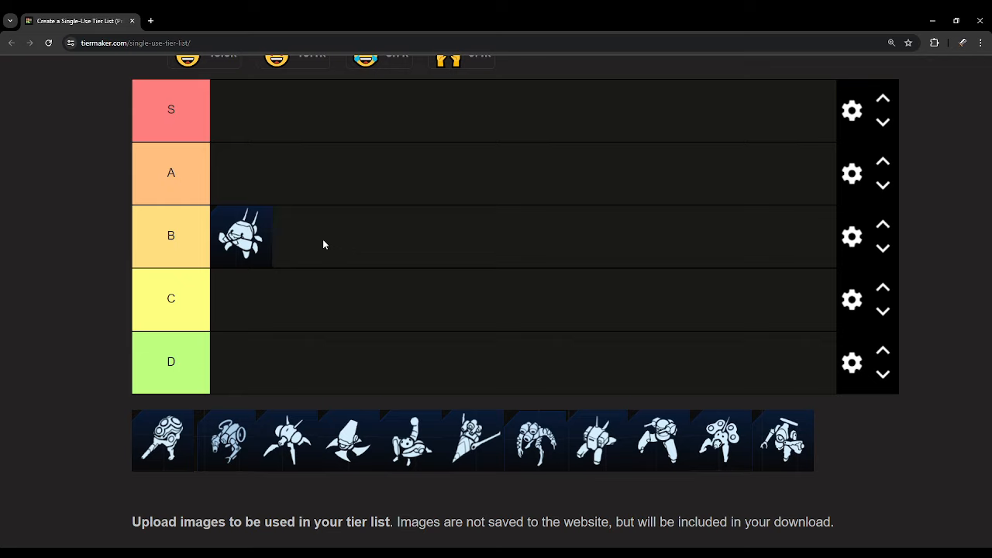
mouse_move(287, 428)
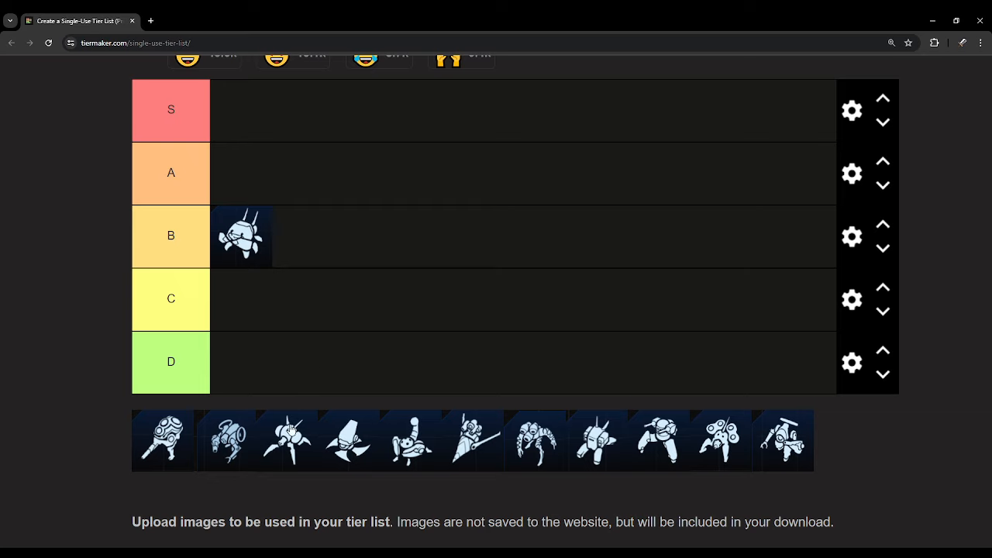
mouse_move(273, 236)
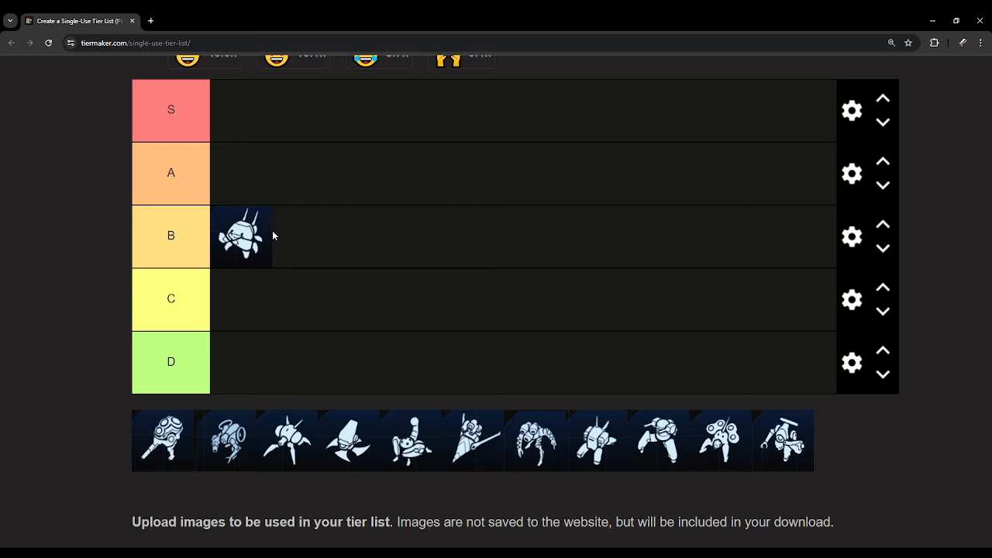
mouse_move(276, 238)
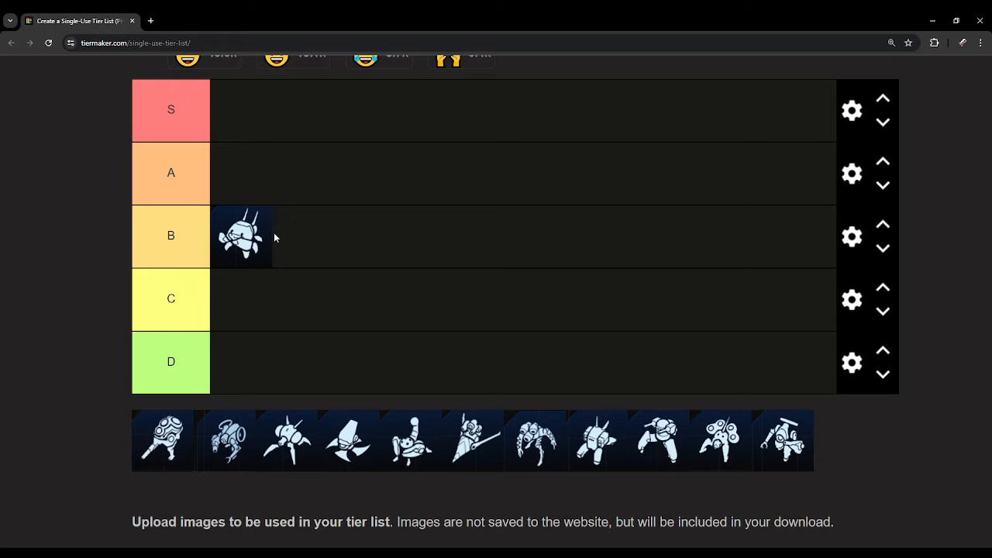
mouse_move(238, 248)
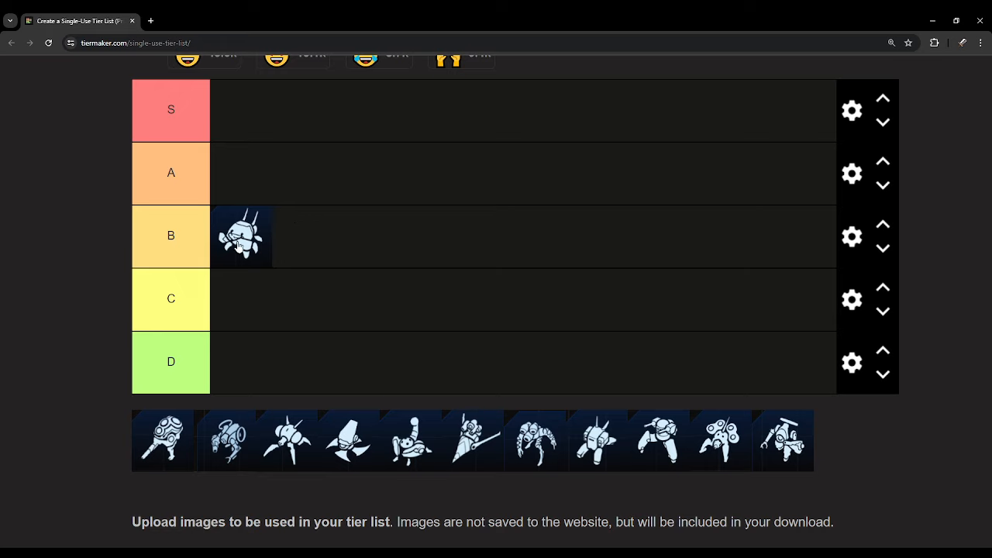
mouse_move(264, 357)
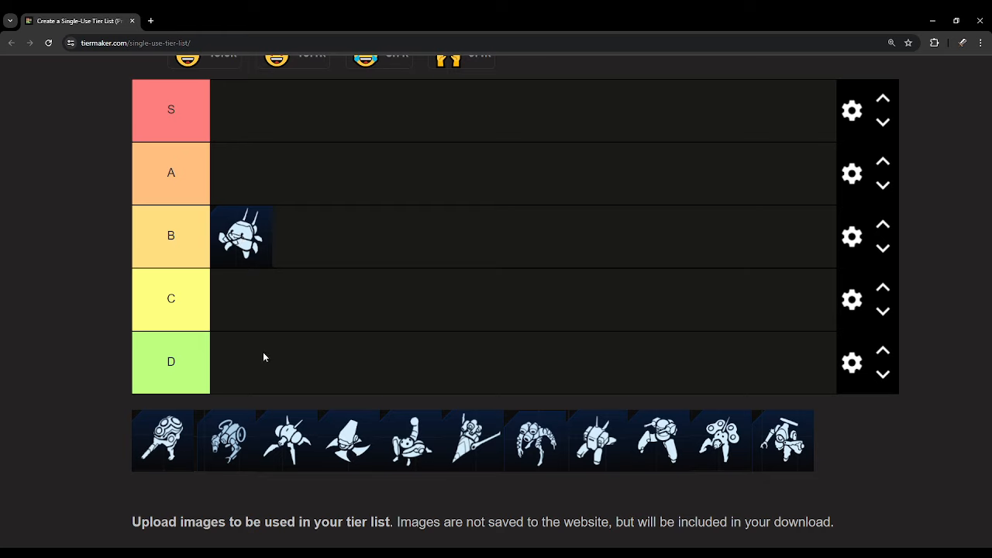
mouse_move(184, 426)
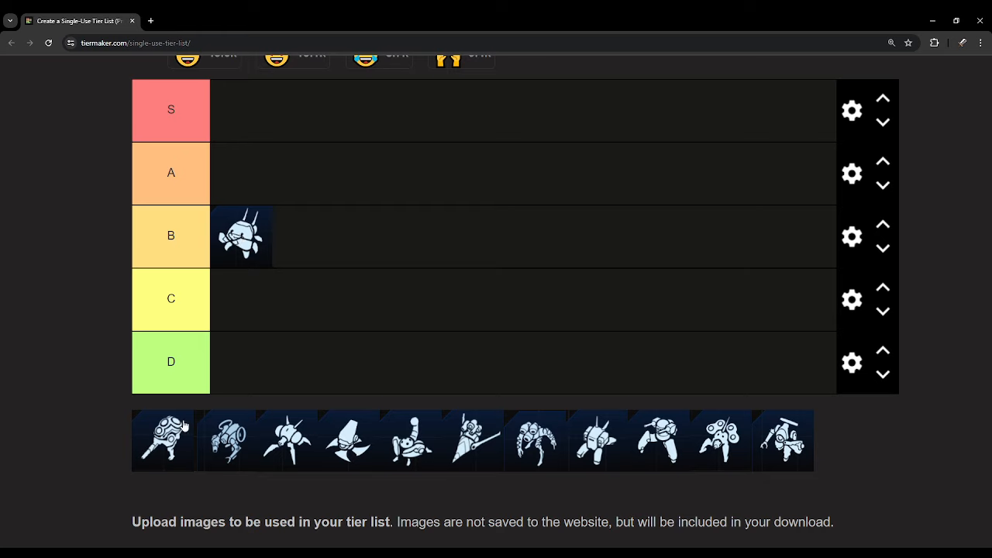
Move the next tray unit icon into the S tier as its first entry.
left_click_drag(163, 440, 242, 110)
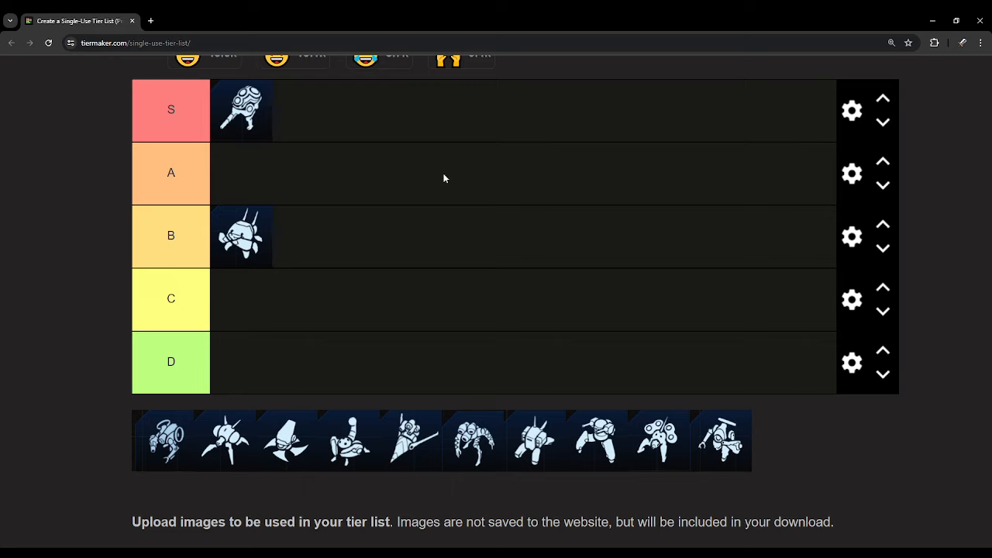
mouse_move(400, 174)
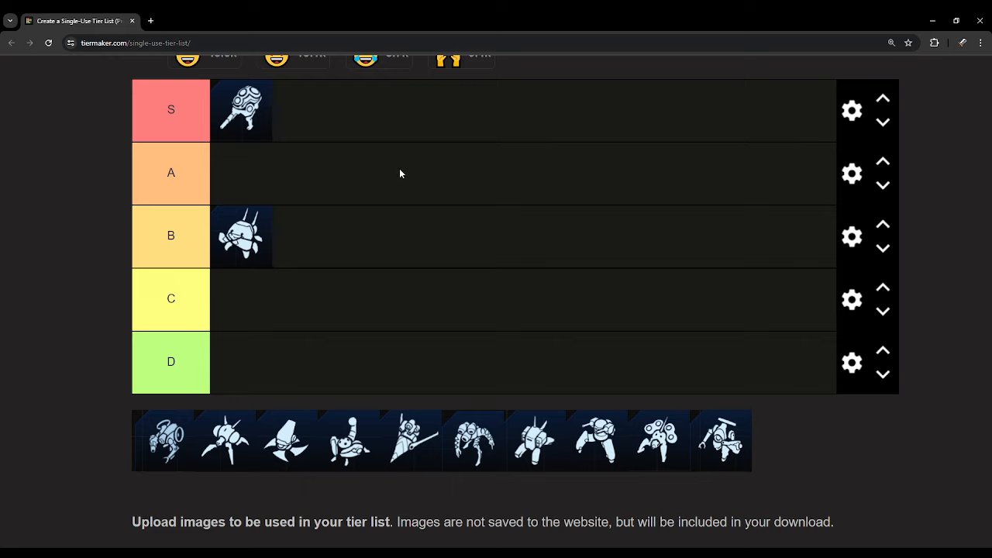
mouse_move(359, 176)
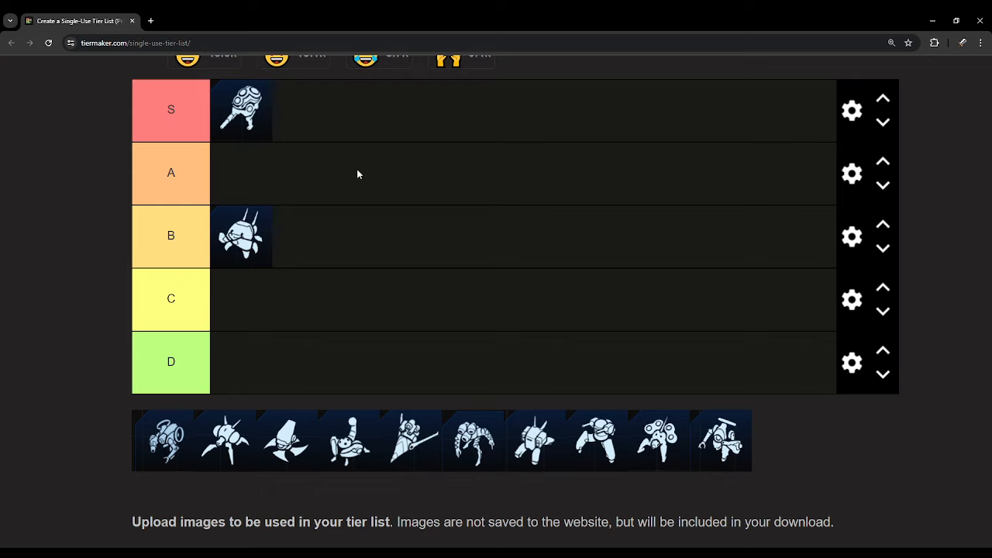
mouse_move(350, 167)
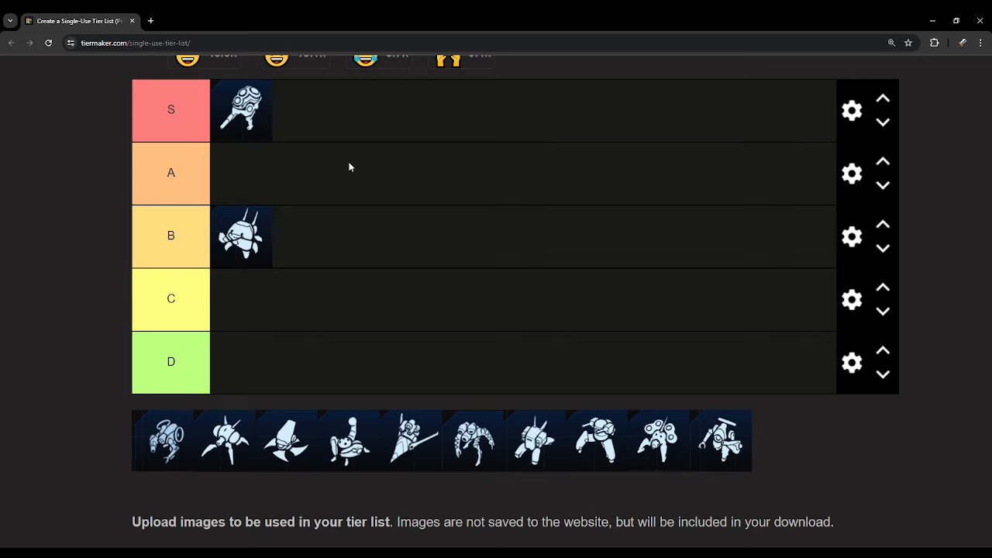
mouse_move(366, 118)
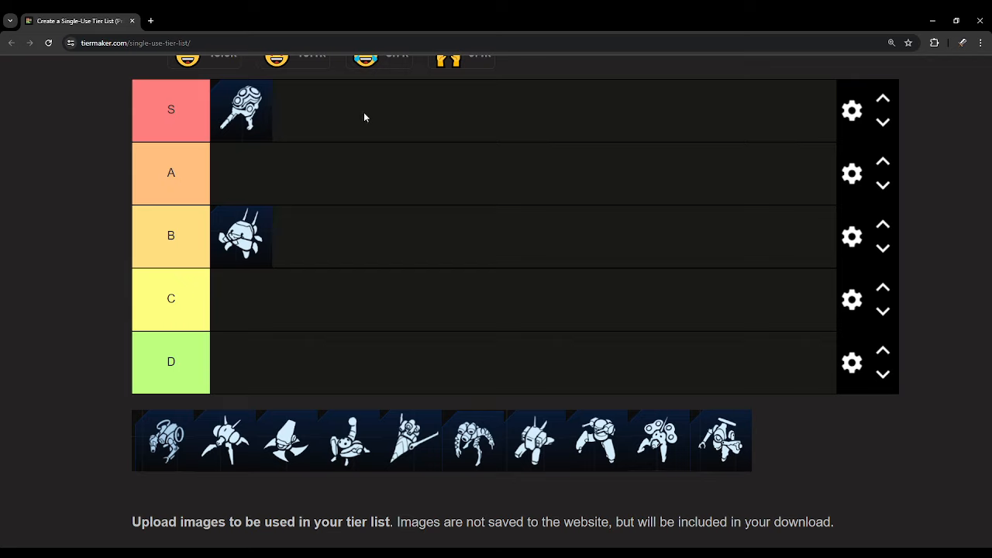
mouse_move(375, 121)
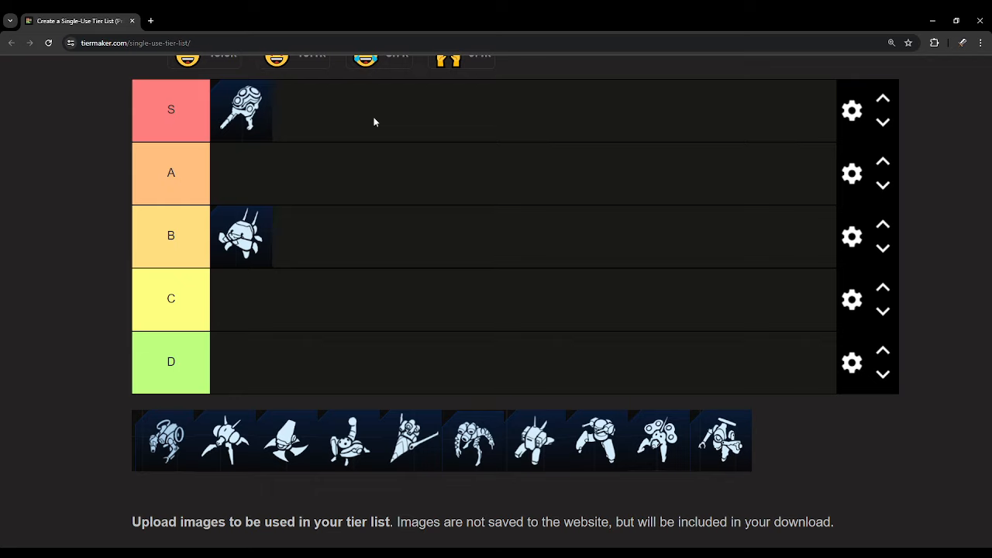
mouse_move(369, 165)
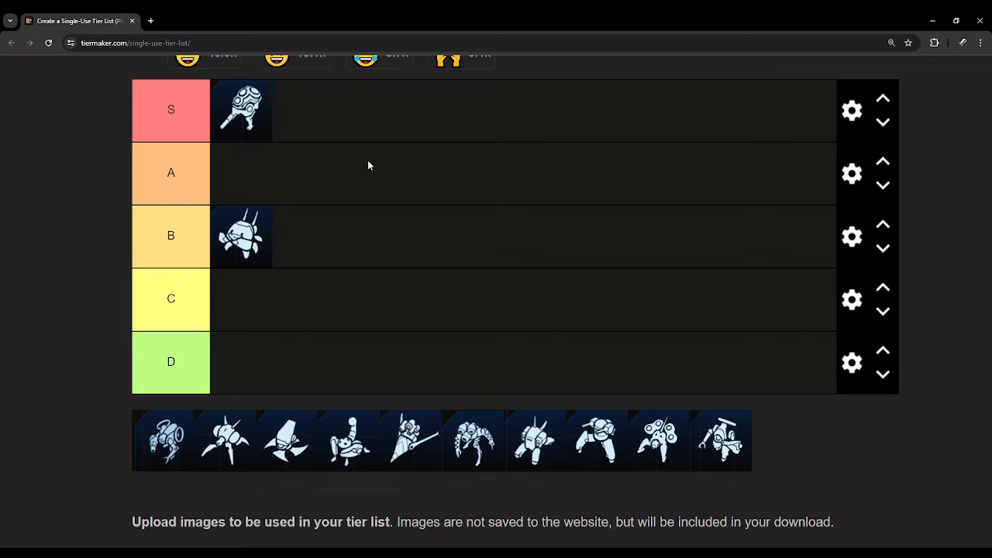
mouse_move(361, 163)
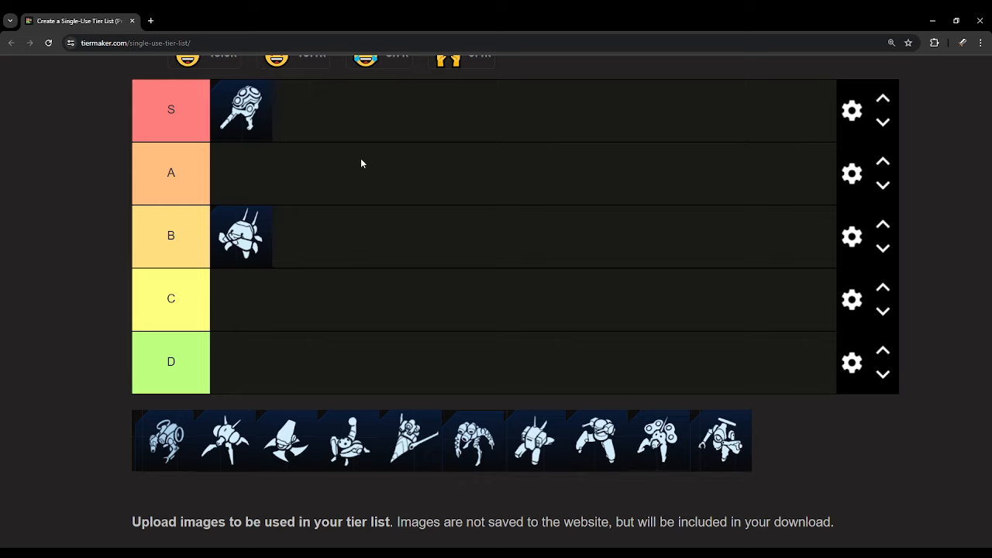
mouse_move(347, 172)
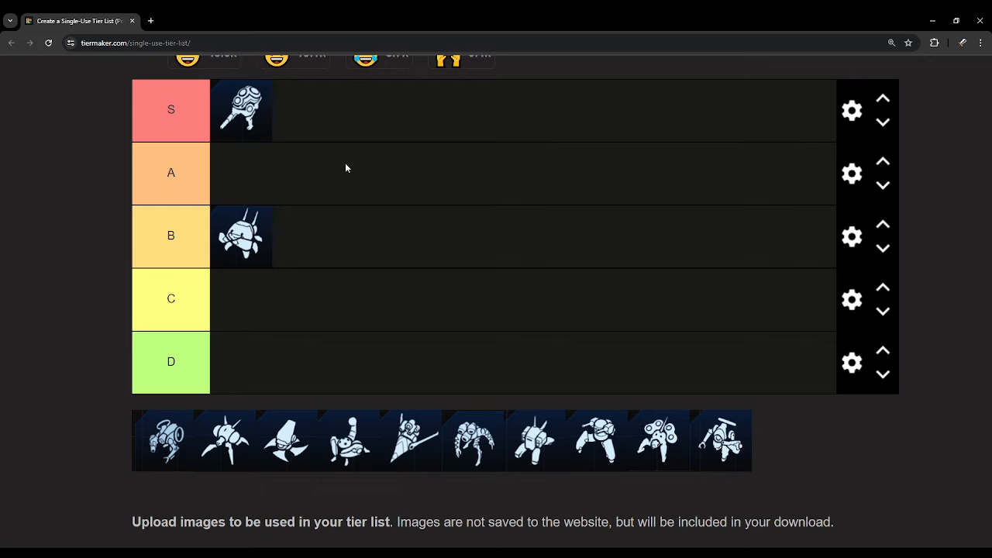
mouse_move(153, 419)
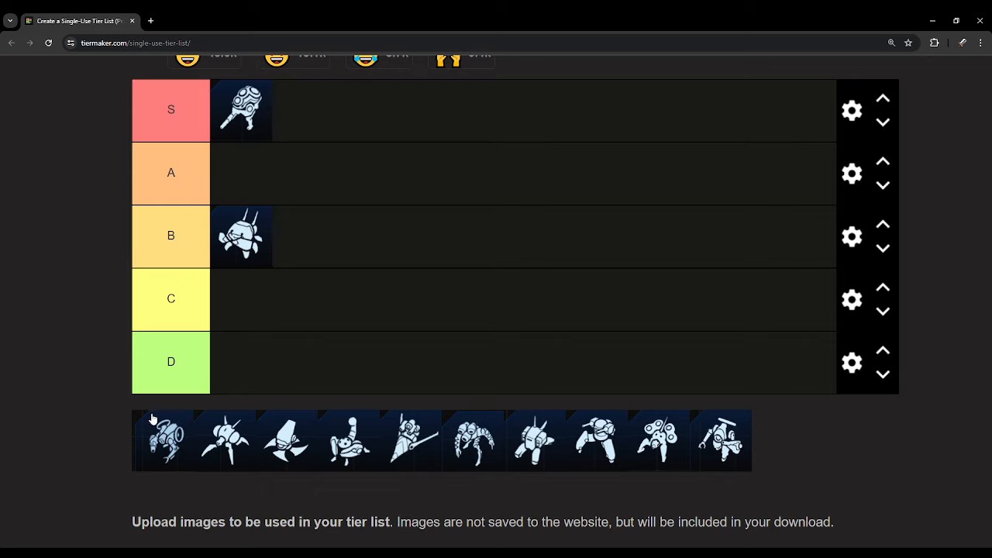
Move the next tray unit icon into the A tier as its first entry.
left_click_drag(165, 440, 245, 174)
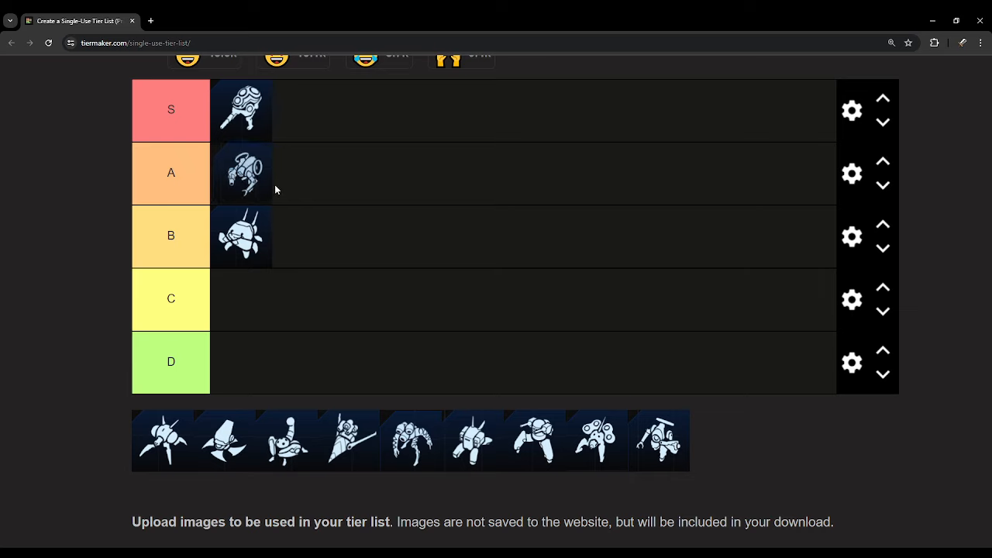
mouse_move(325, 192)
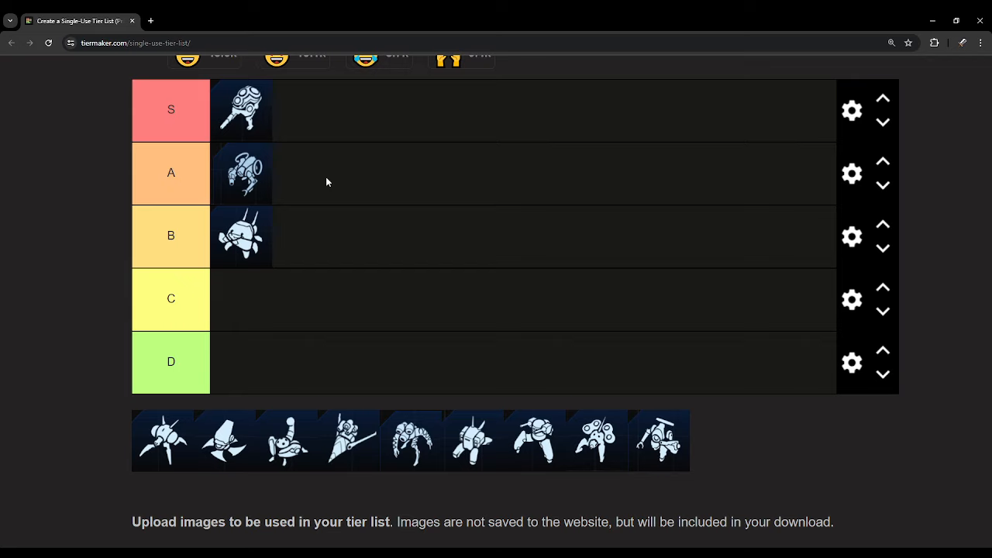
mouse_move(317, 183)
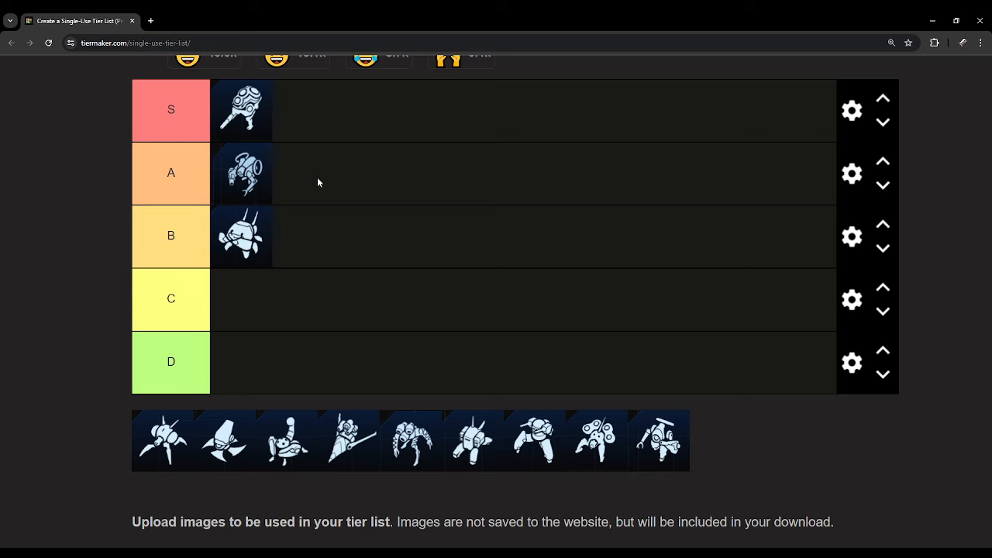
Move another tray unit icon into the A tier, giving it two units.
left_click_drag(162, 440, 295, 174)
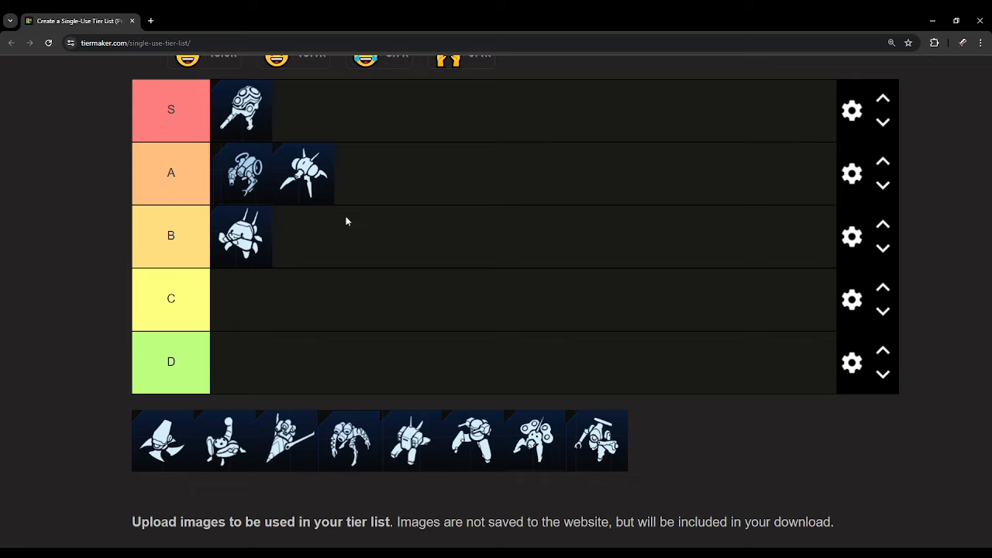
mouse_move(322, 180)
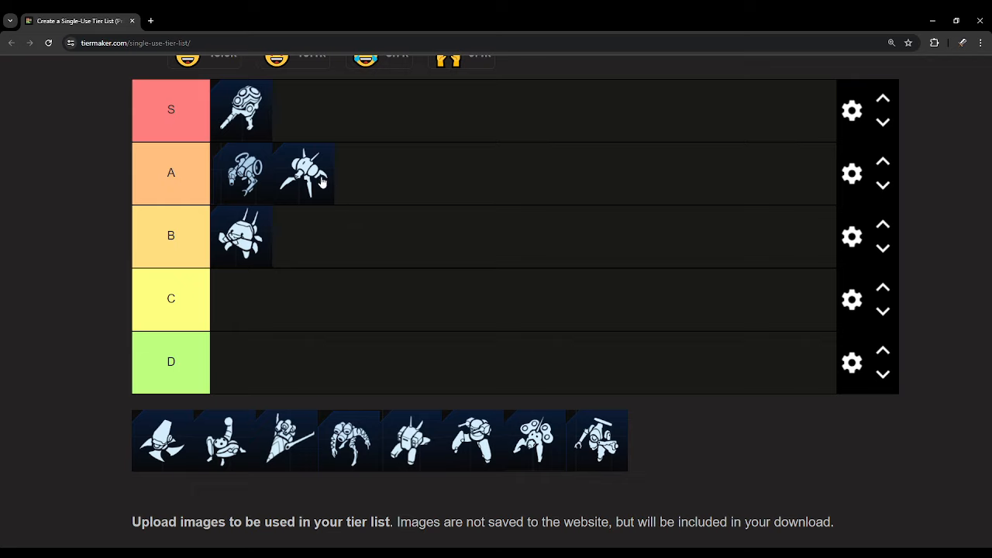
mouse_move(304, 190)
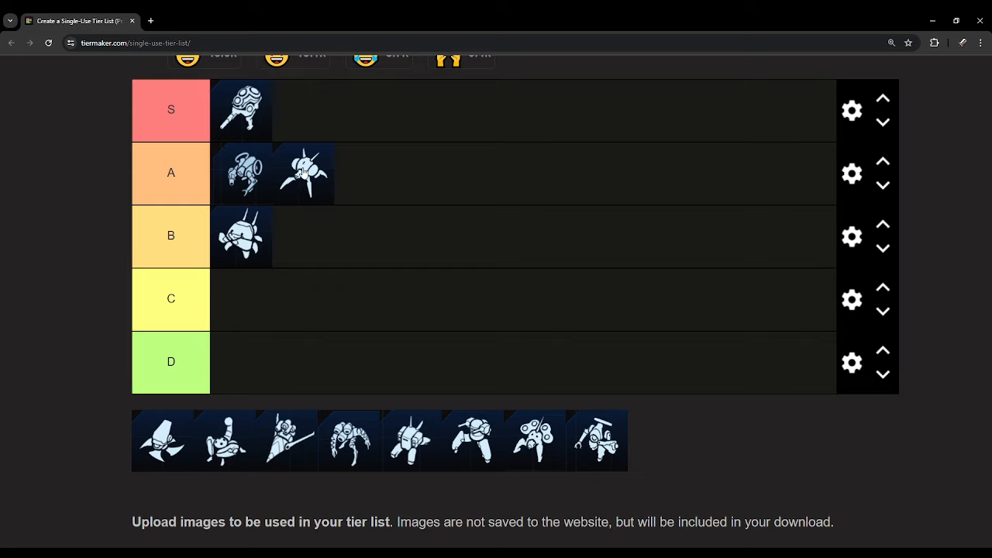
mouse_move(382, 170)
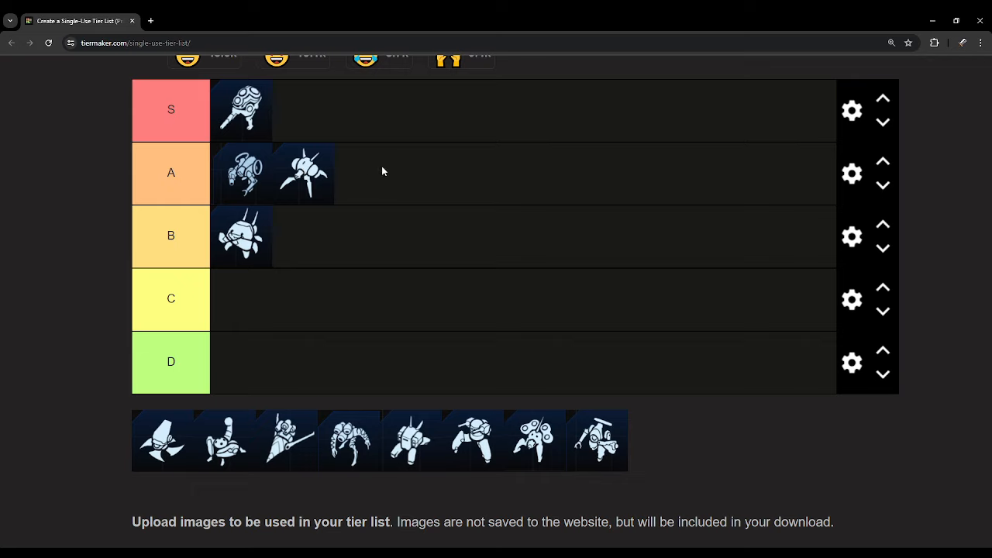
mouse_move(280, 121)
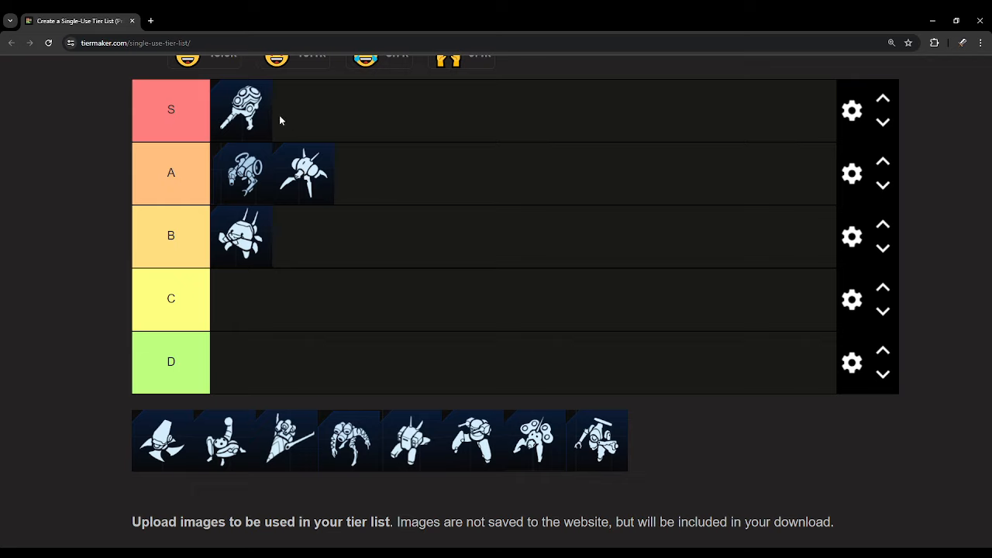
mouse_move(324, 176)
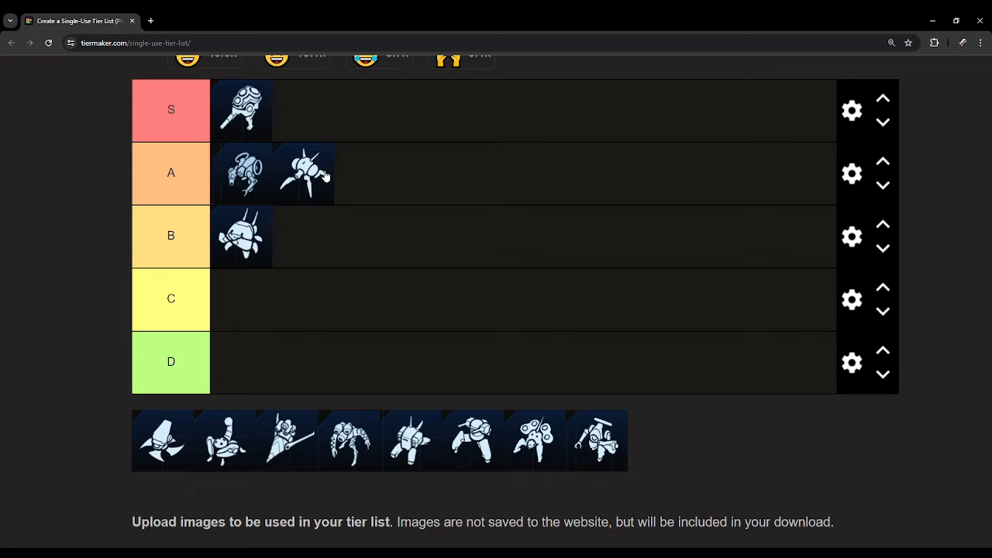
mouse_move(293, 149)
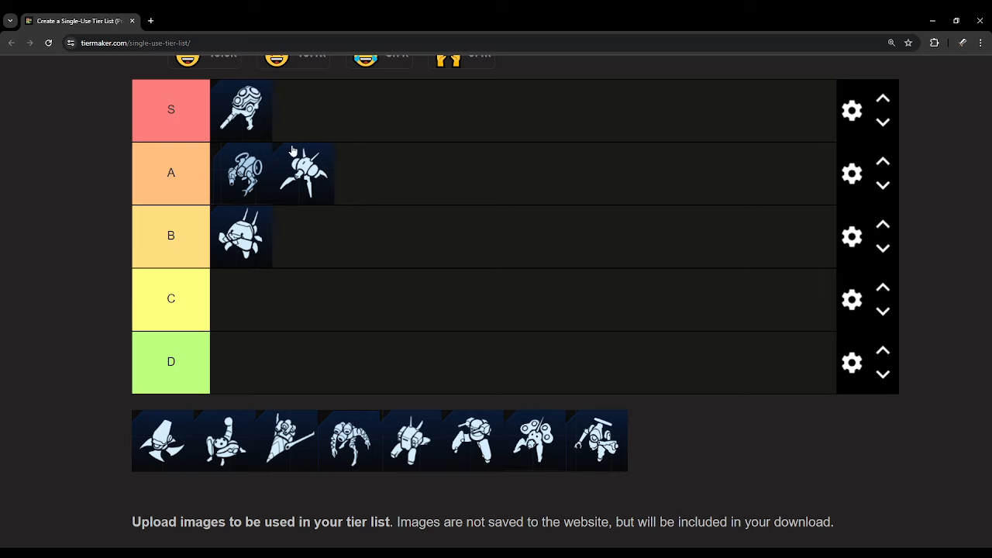
mouse_move(249, 137)
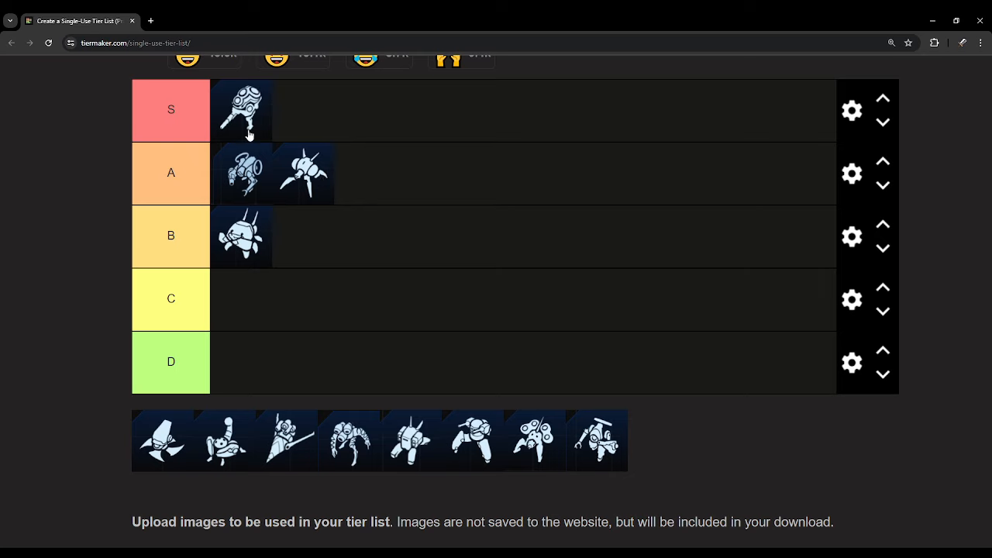
mouse_move(285, 148)
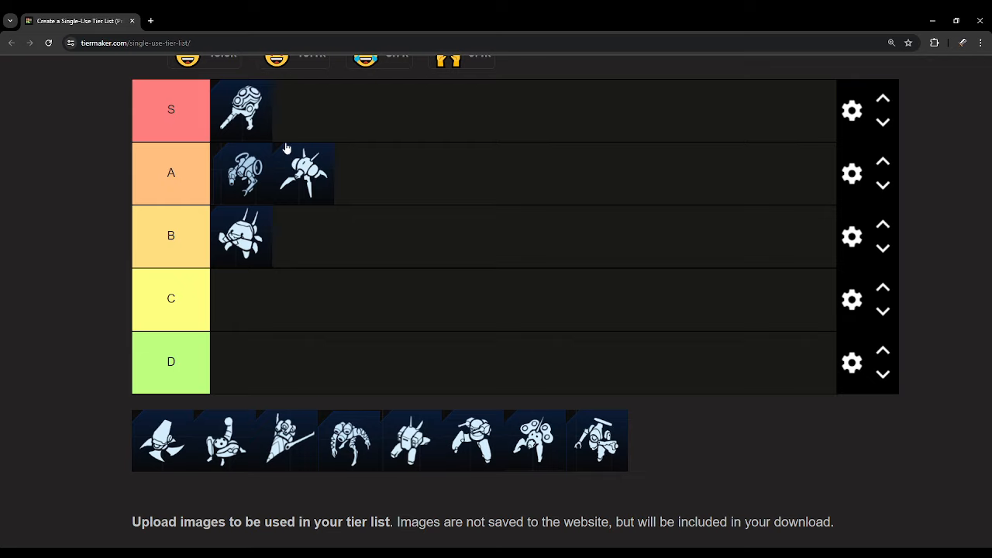
mouse_move(256, 127)
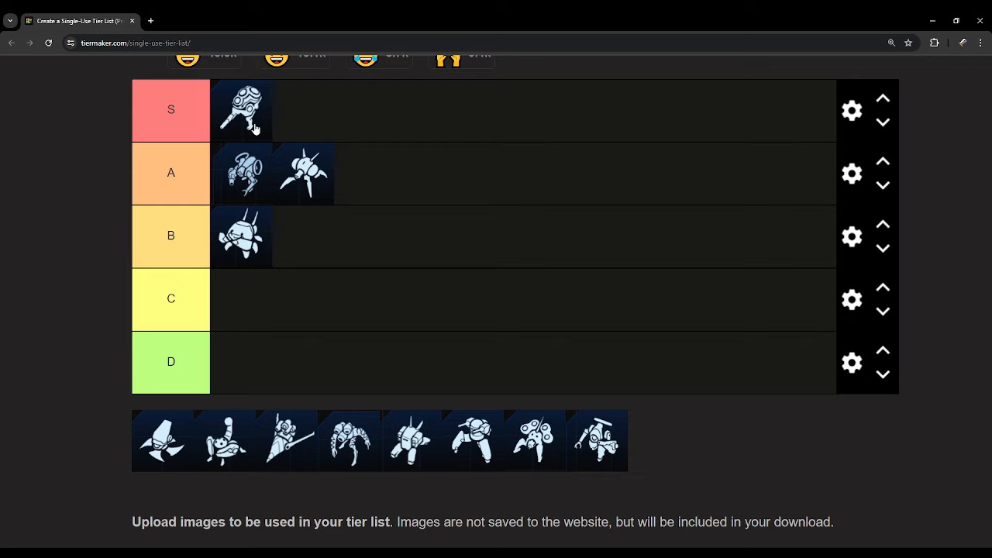
mouse_move(287, 158)
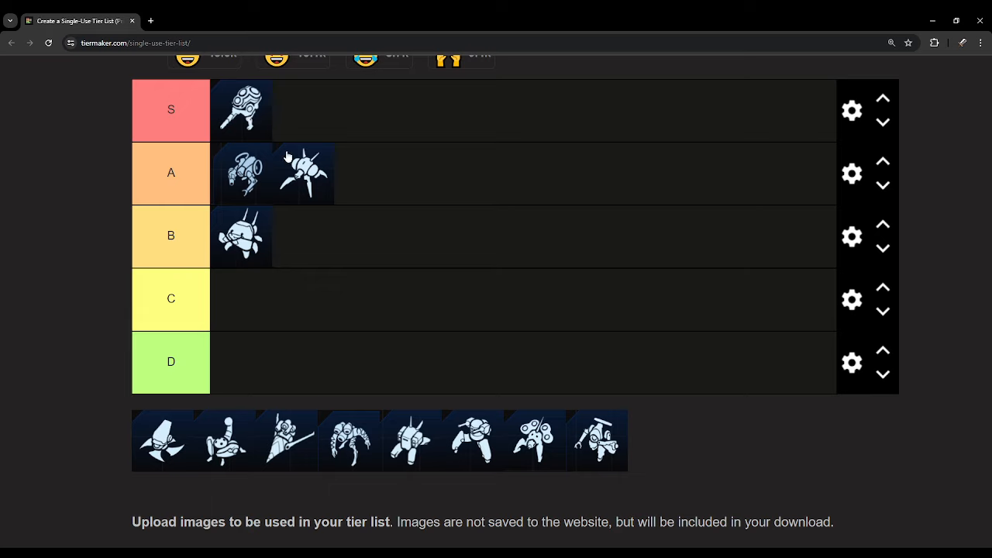
mouse_move(242, 116)
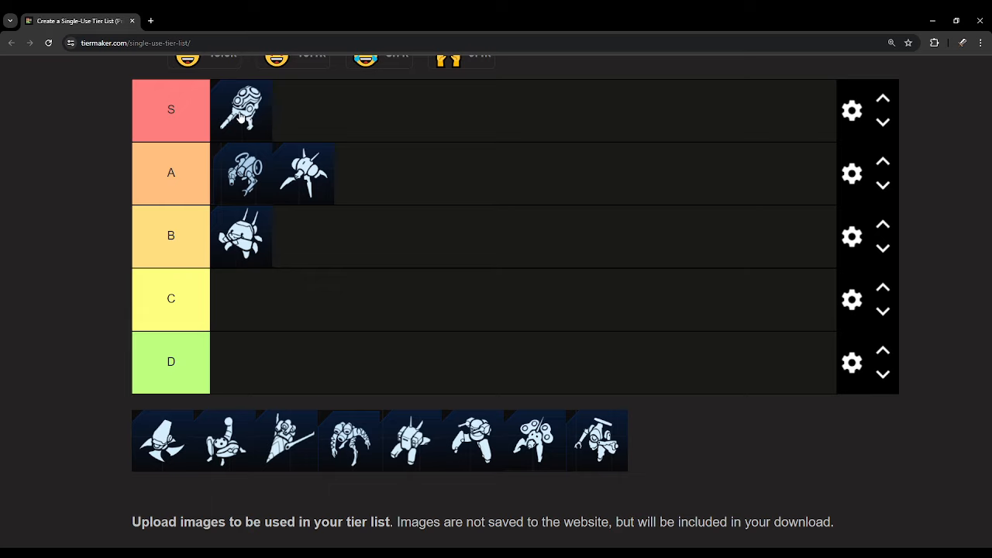
mouse_move(265, 124)
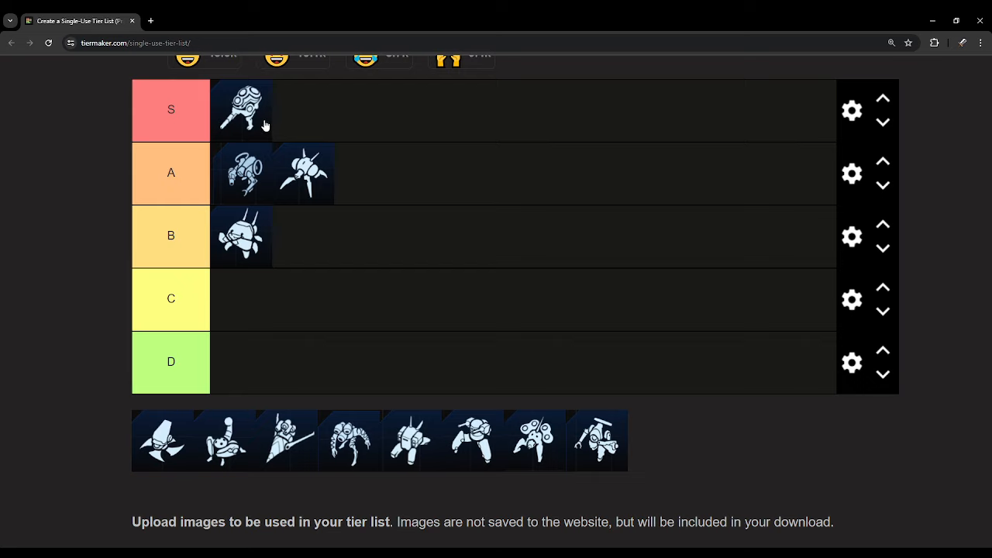
mouse_move(270, 140)
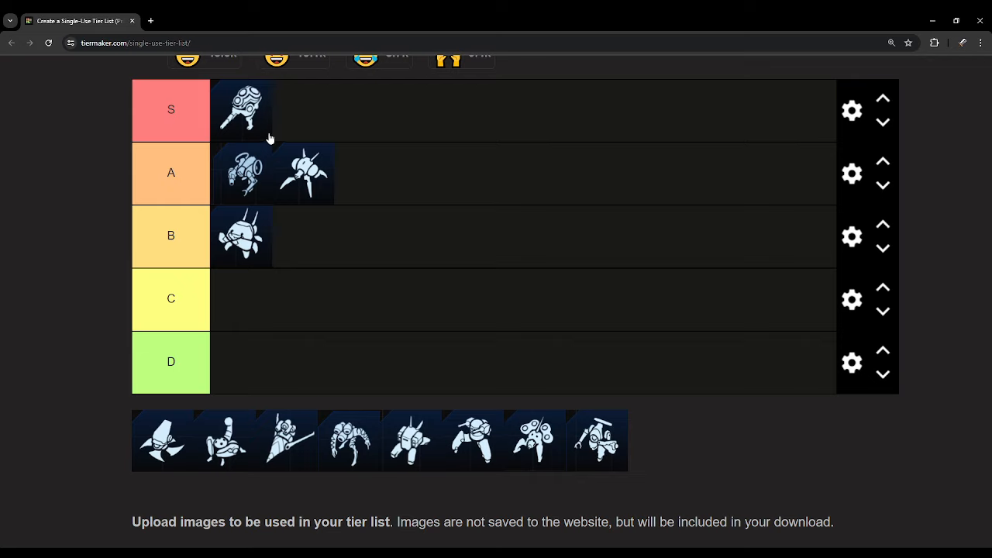
mouse_move(313, 173)
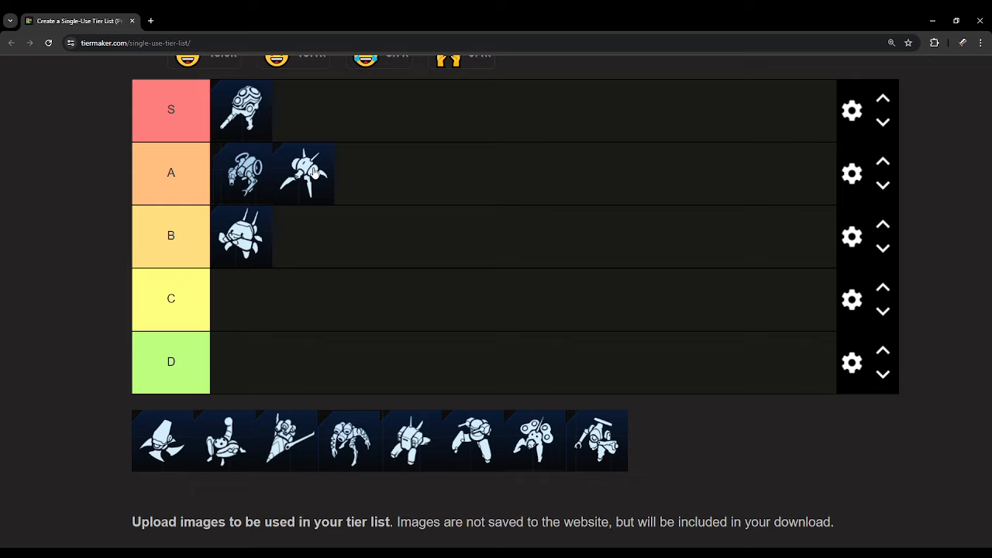
mouse_move(293, 195)
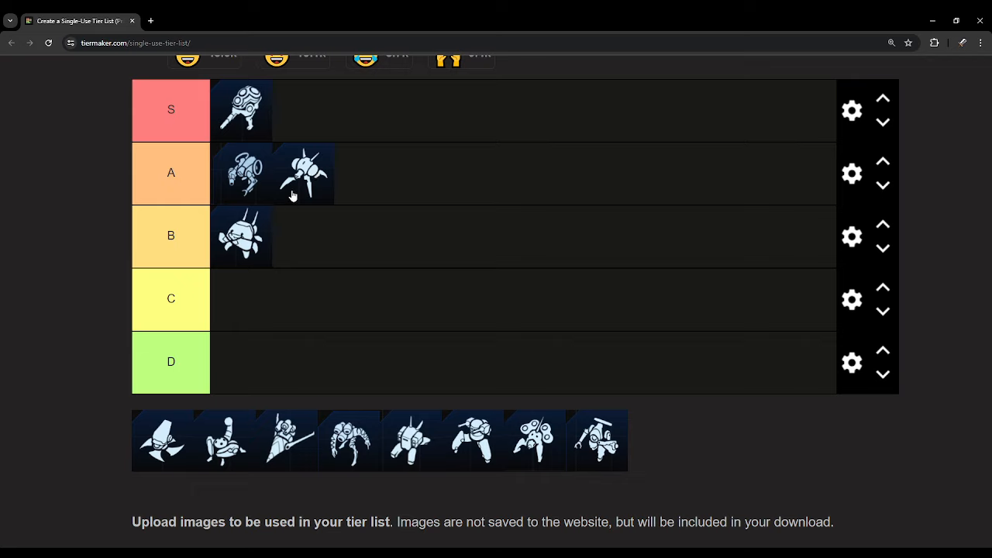
mouse_move(301, 207)
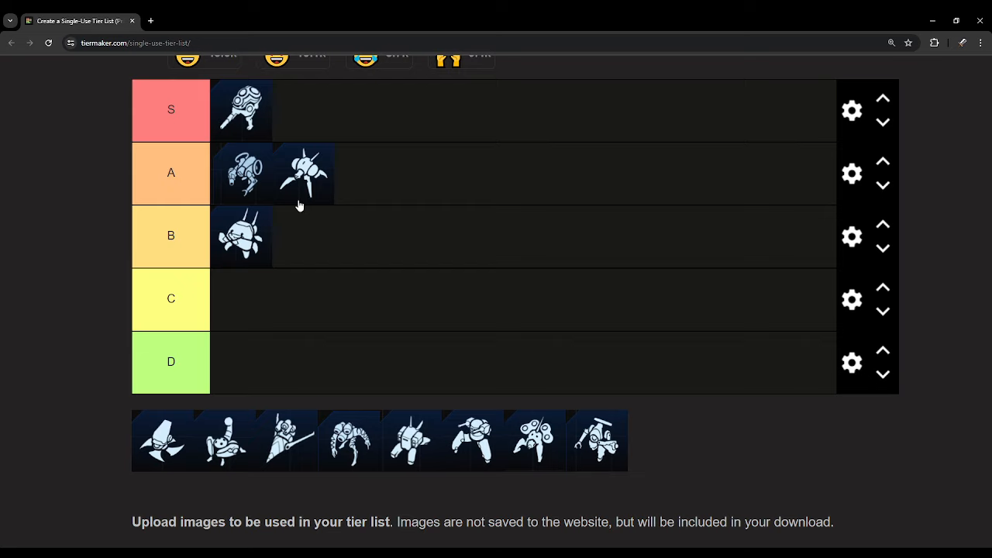
mouse_move(301, 330)
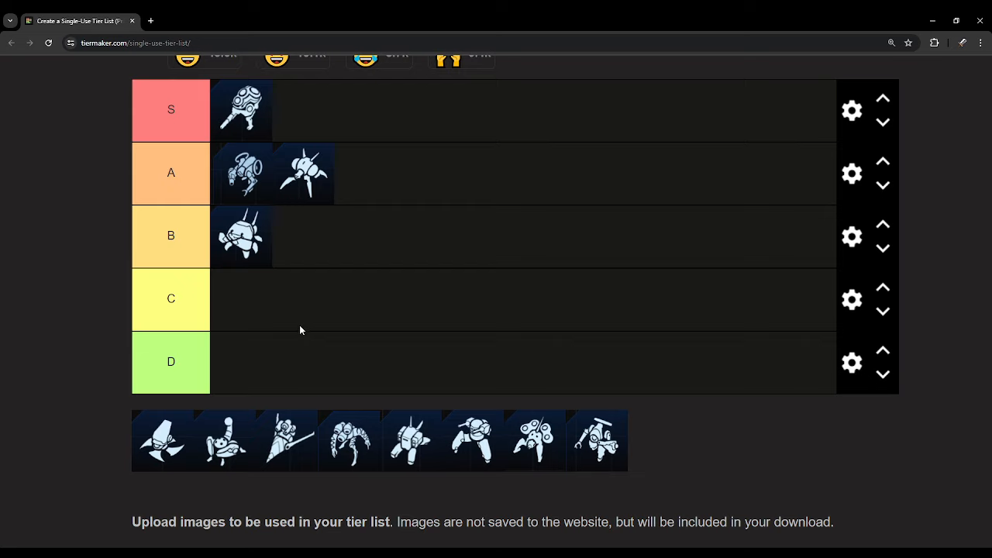
mouse_move(208, 445)
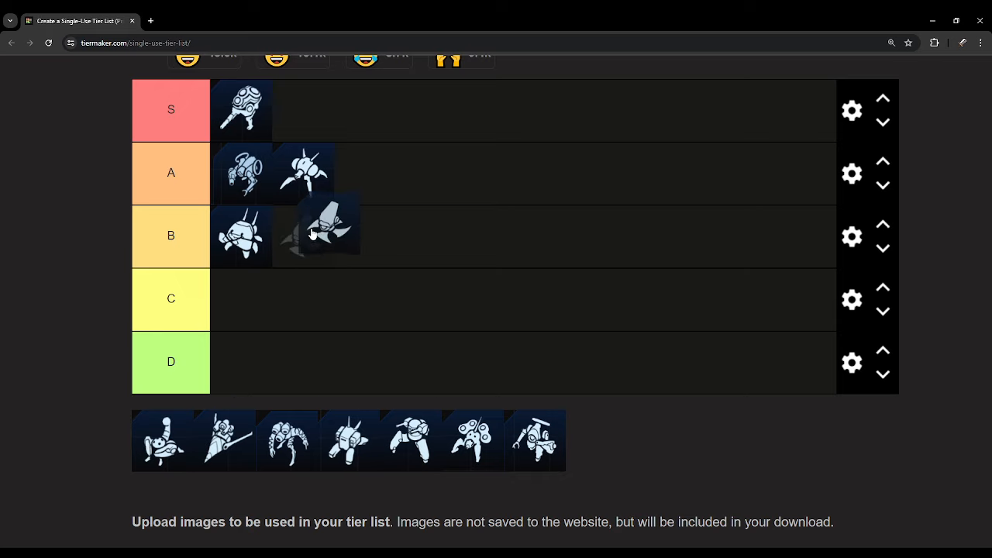
Drop the winged unit into the A tier between its two existing icons.
left_click_drag(326, 225, 364, 174)
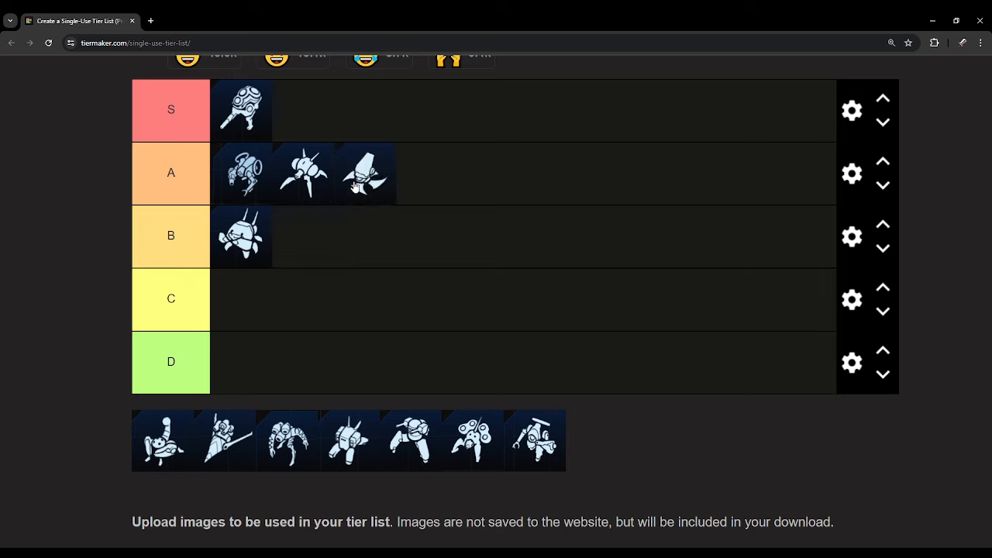
mouse_move(356, 186)
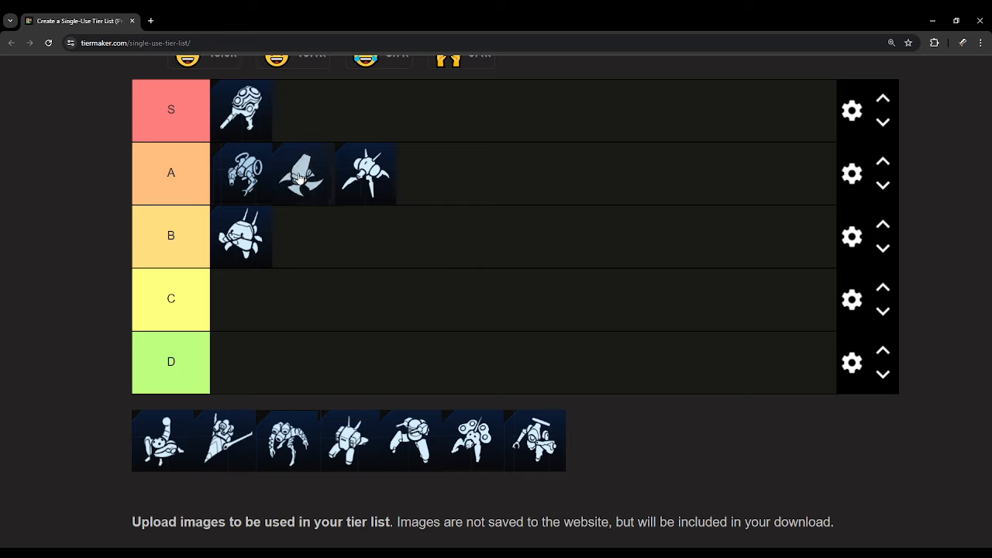
mouse_move(546, 228)
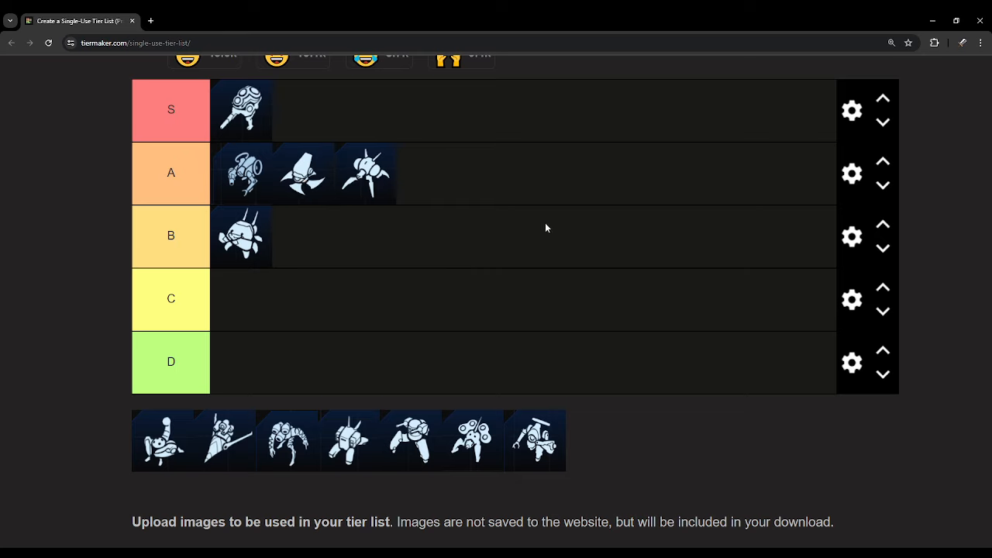
mouse_move(479, 189)
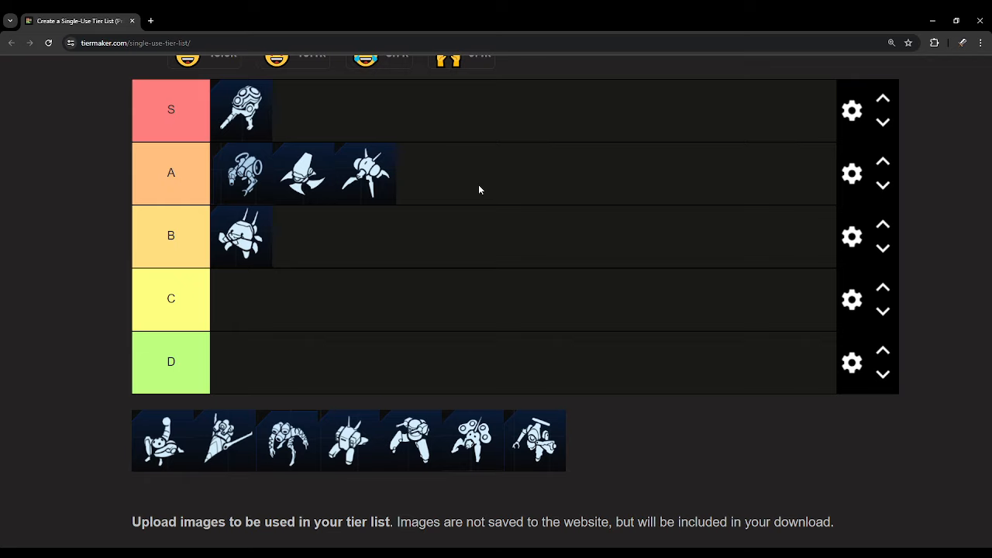
mouse_move(476, 169)
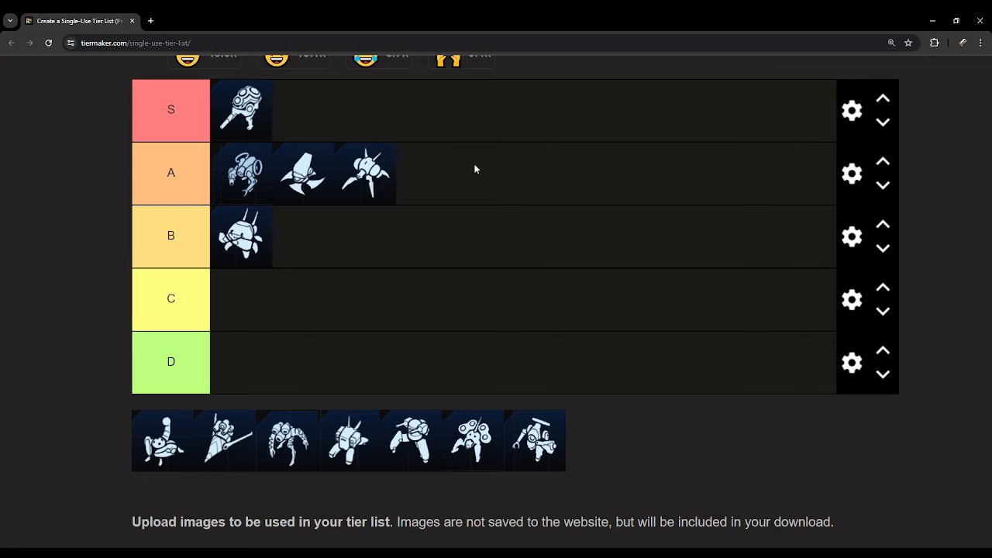
mouse_move(322, 179)
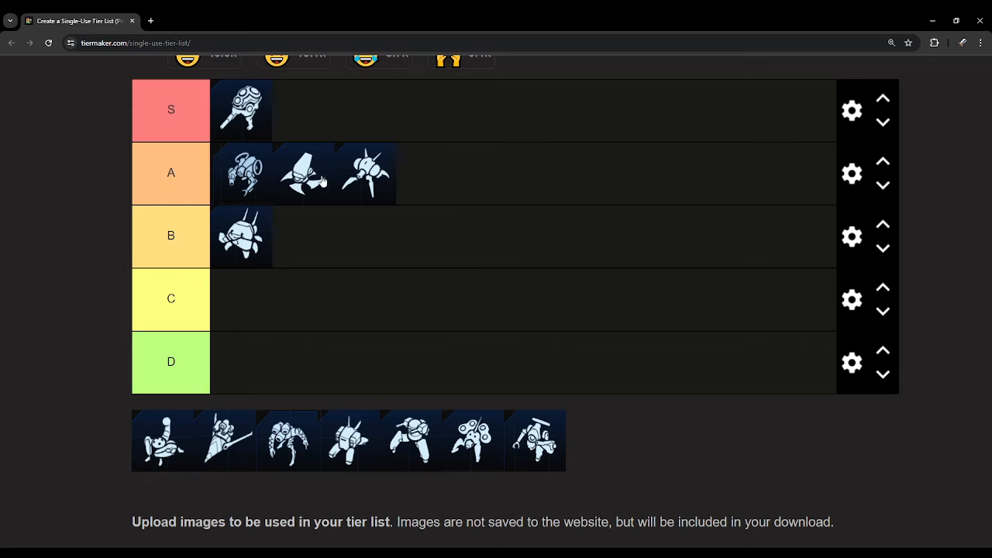
mouse_move(313, 180)
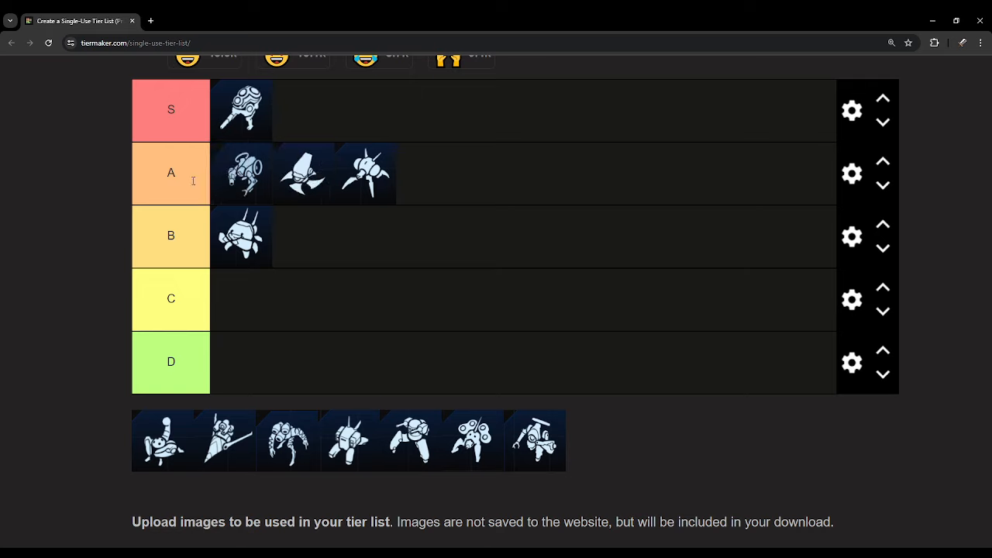
Reorder the winged unit within A, then add the crouching tray unit to the front of A.
left_click_drag(242, 174, 304, 173)
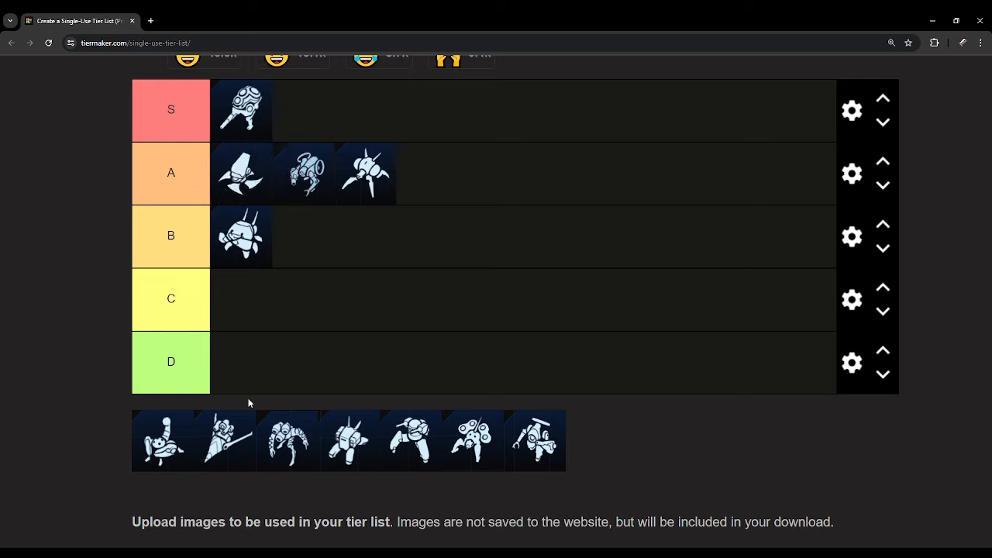
left_click_drag(161, 441, 239, 173)
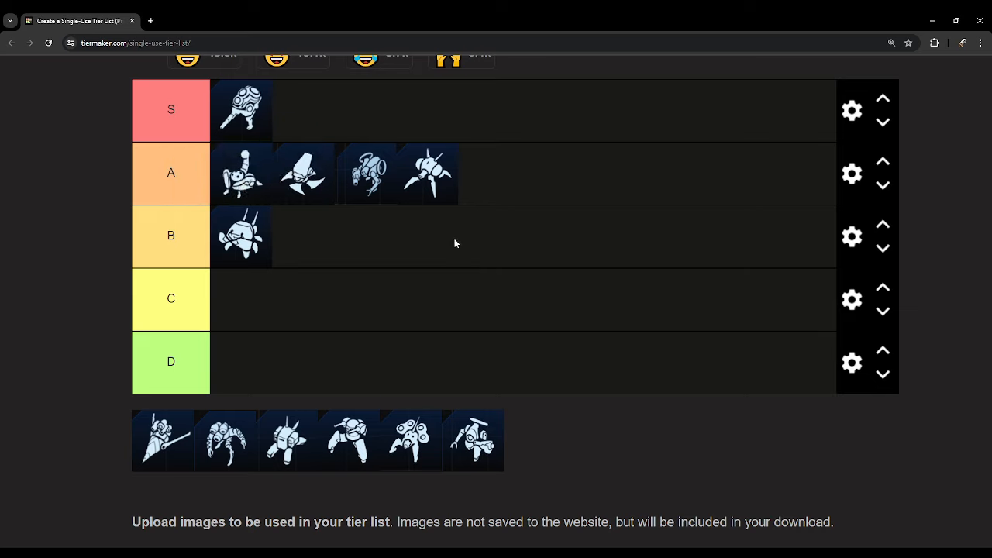
mouse_move(433, 214)
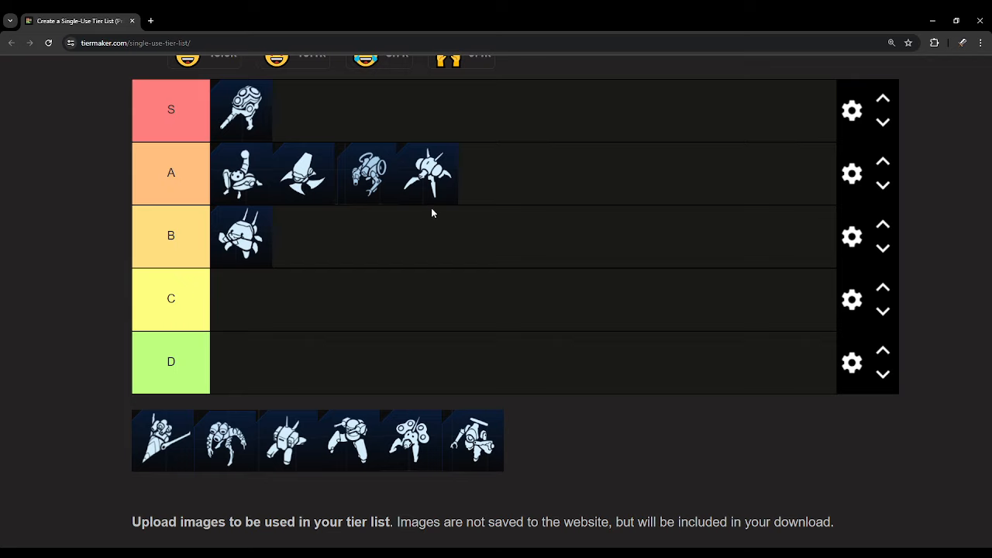
mouse_move(432, 207)
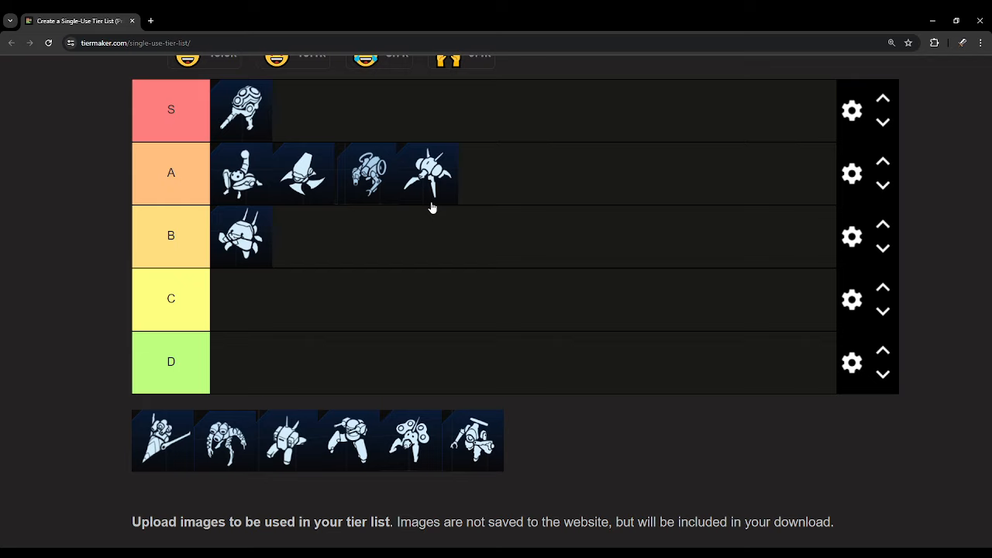
mouse_move(400, 116)
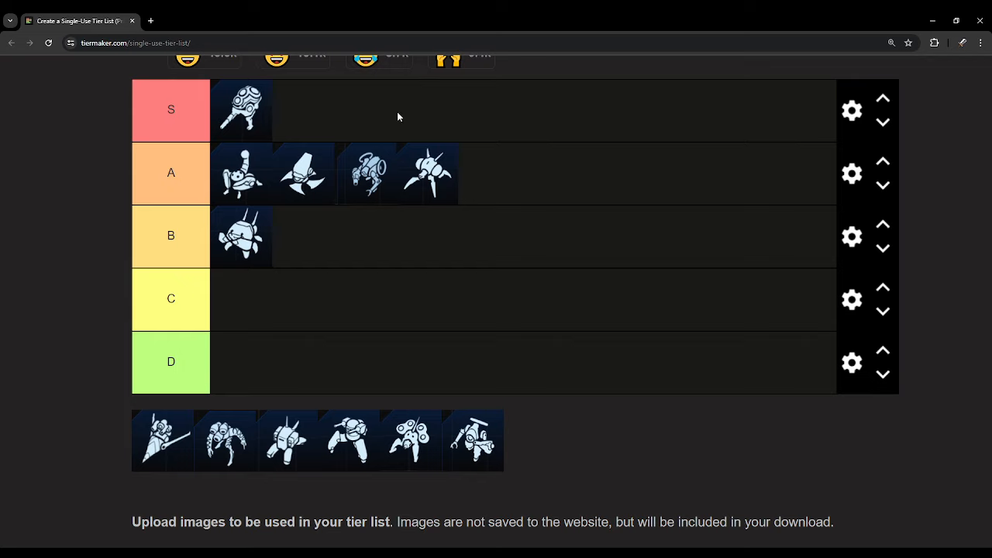
mouse_move(350, 190)
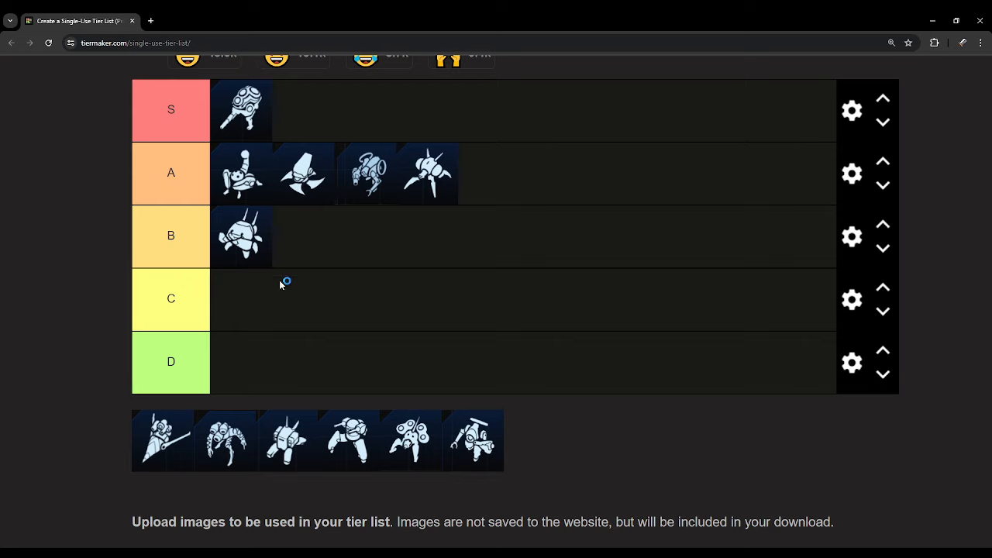
mouse_move(200, 421)
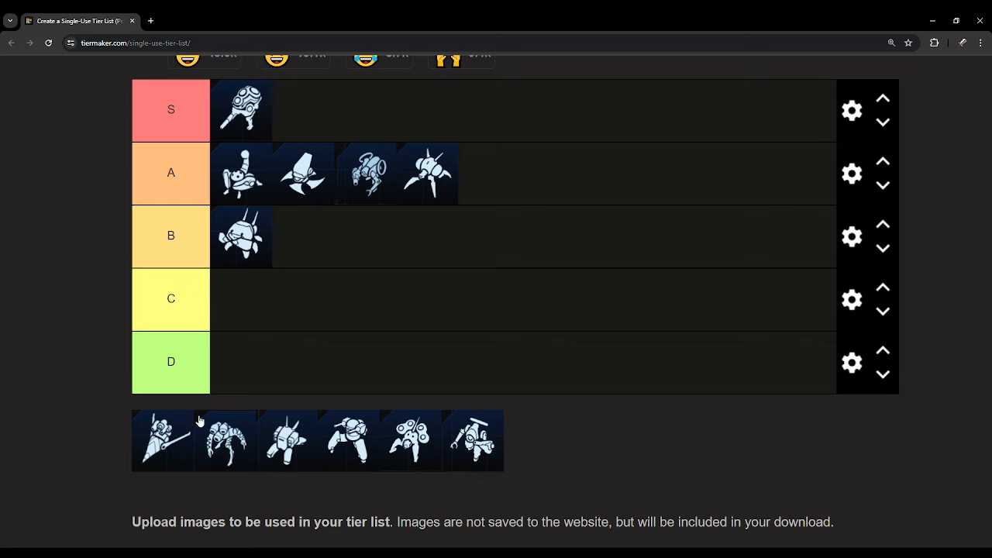
mouse_move(148, 449)
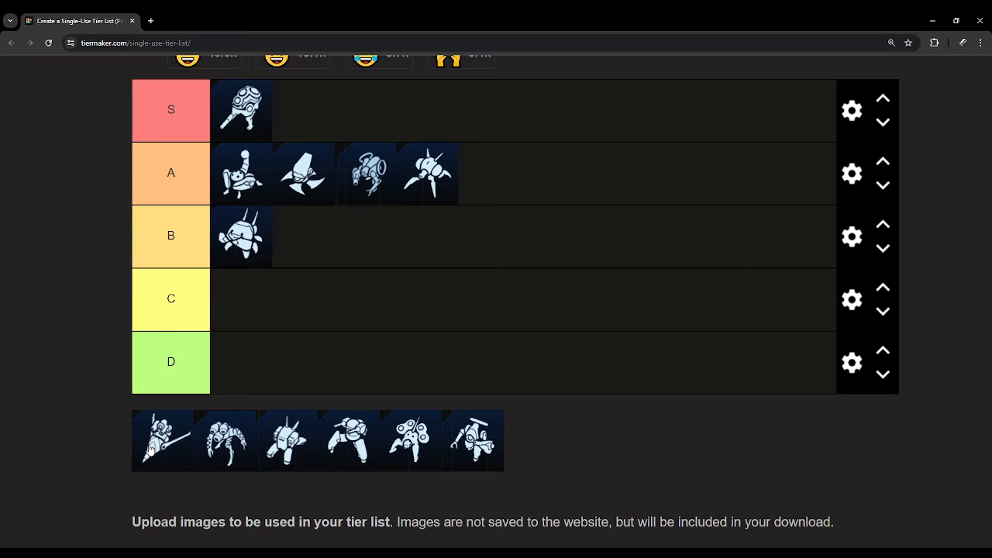
mouse_move(487, 456)
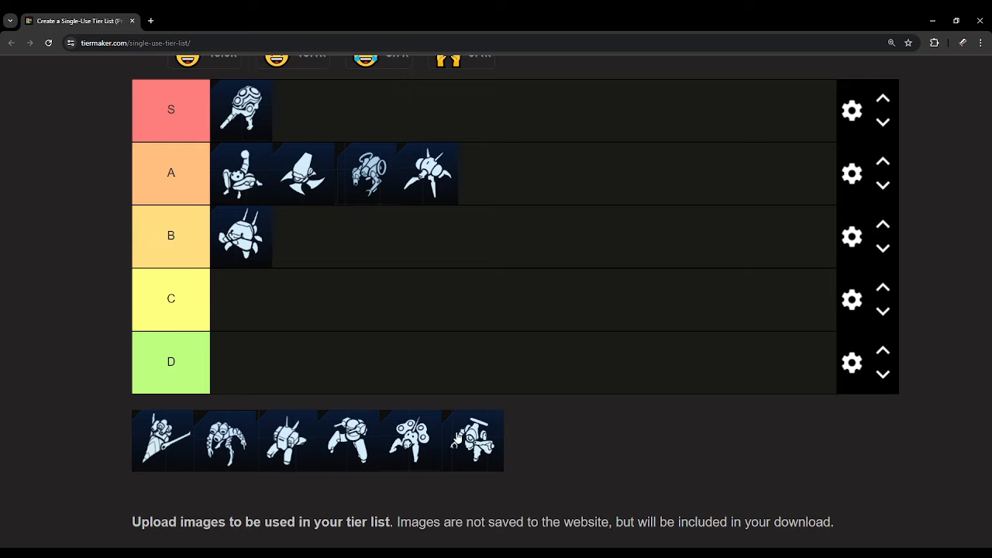
mouse_move(336, 355)
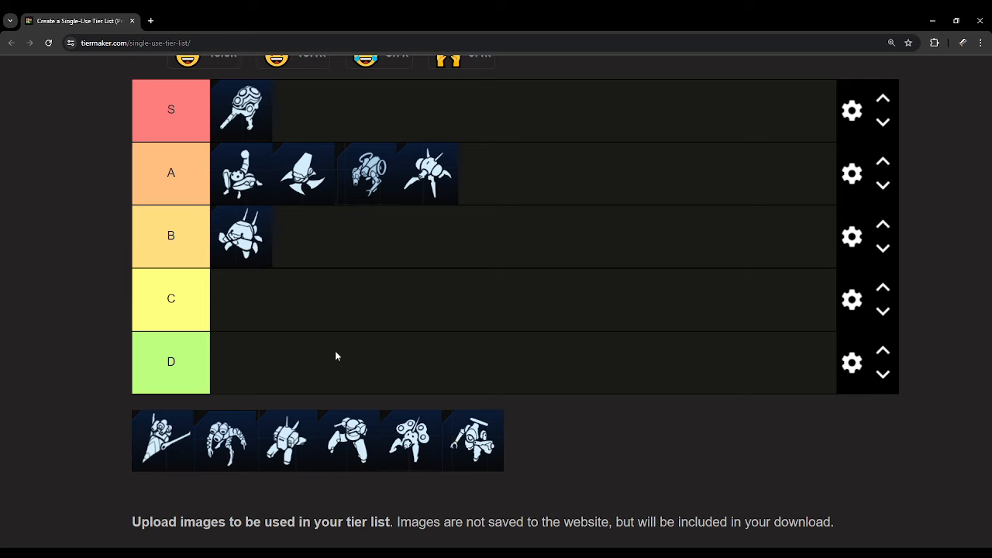
mouse_move(453, 195)
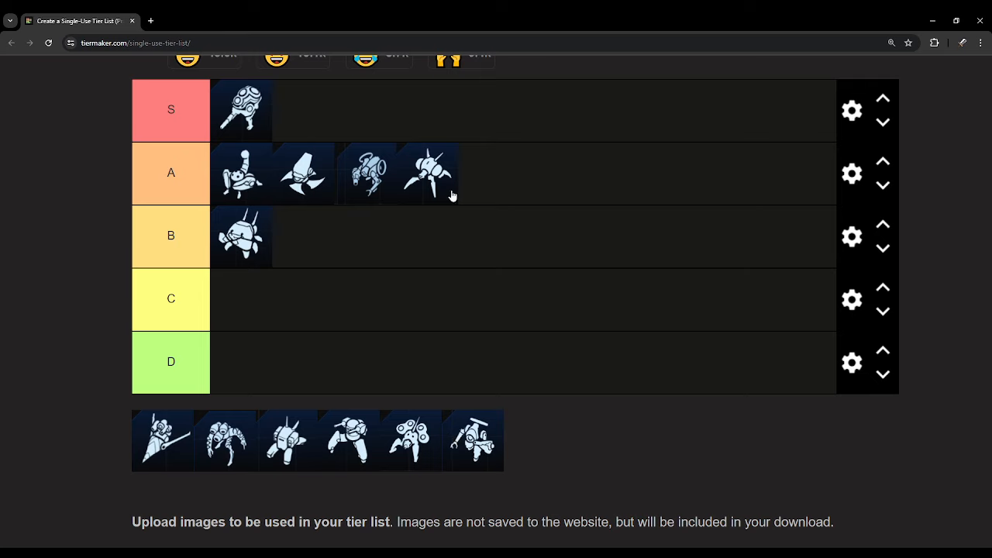
mouse_move(375, 127)
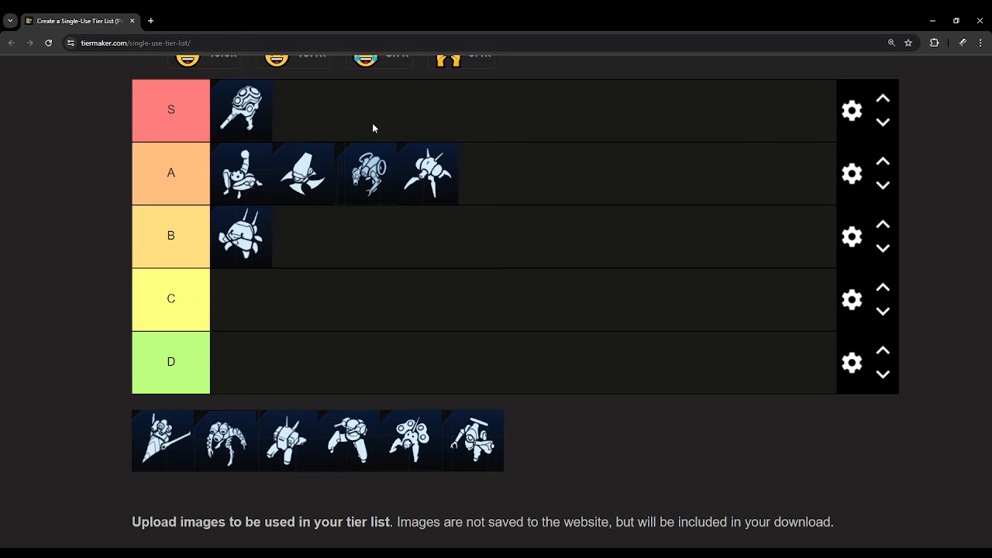
mouse_move(270, 152)
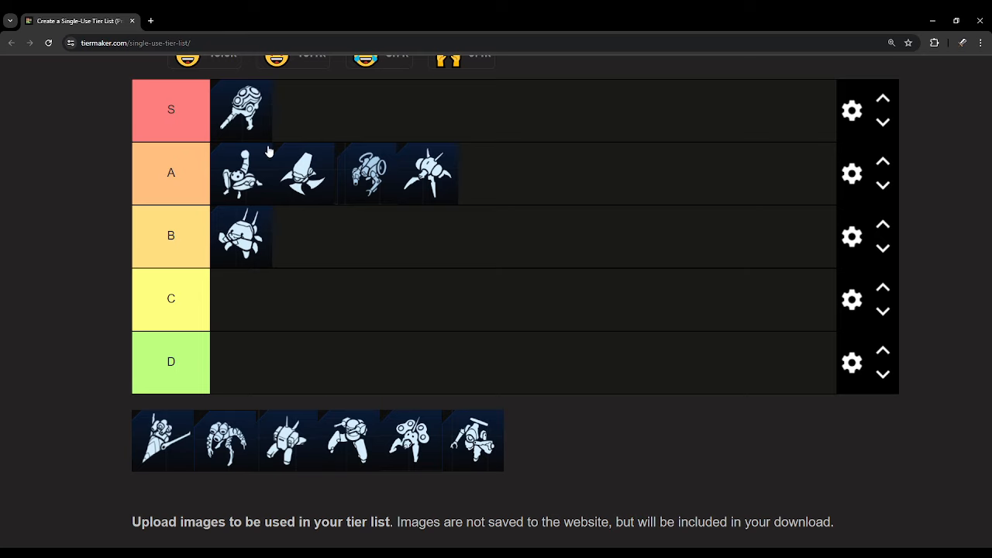
mouse_move(301, 226)
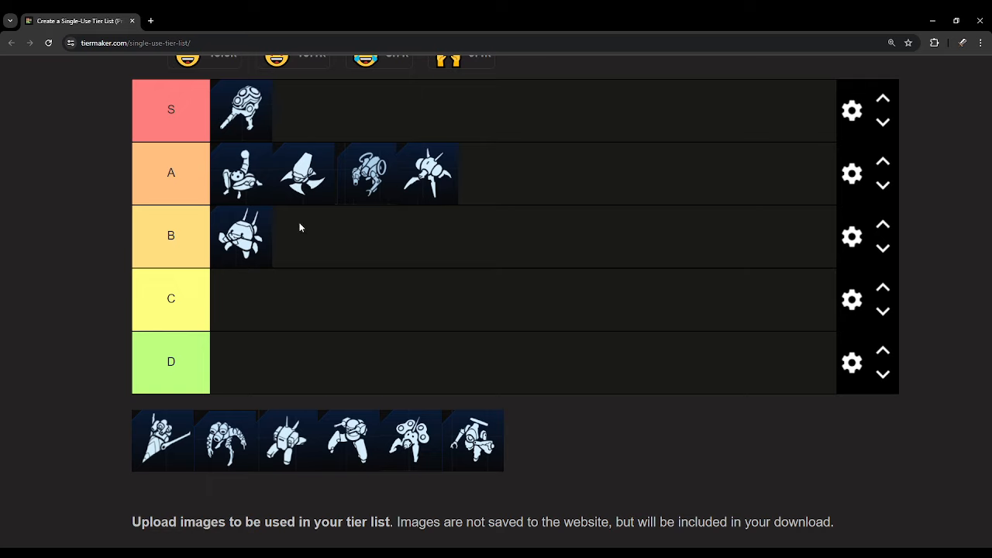
mouse_move(344, 438)
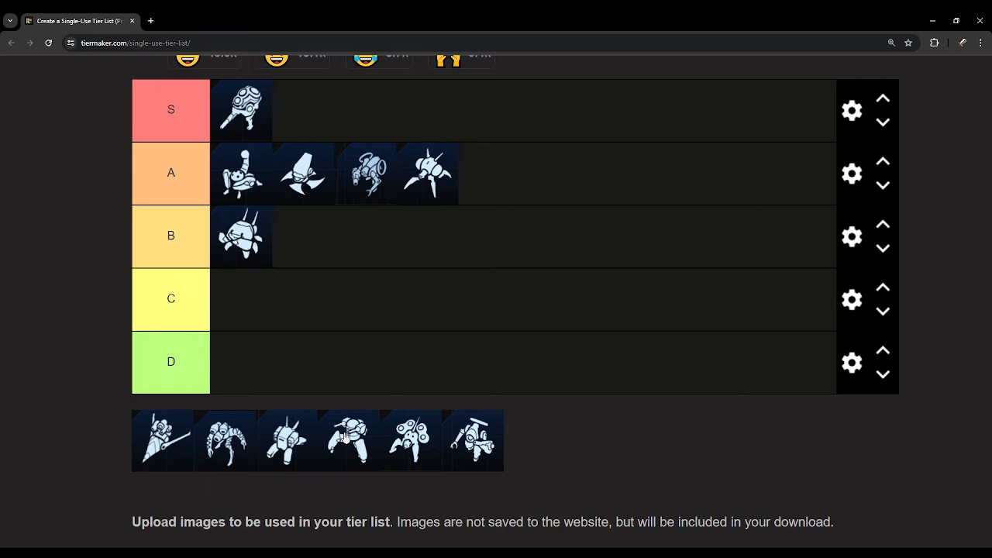
Move a unit icon from the tray into the empty D tier.
left_click_drag(473, 441, 242, 363)
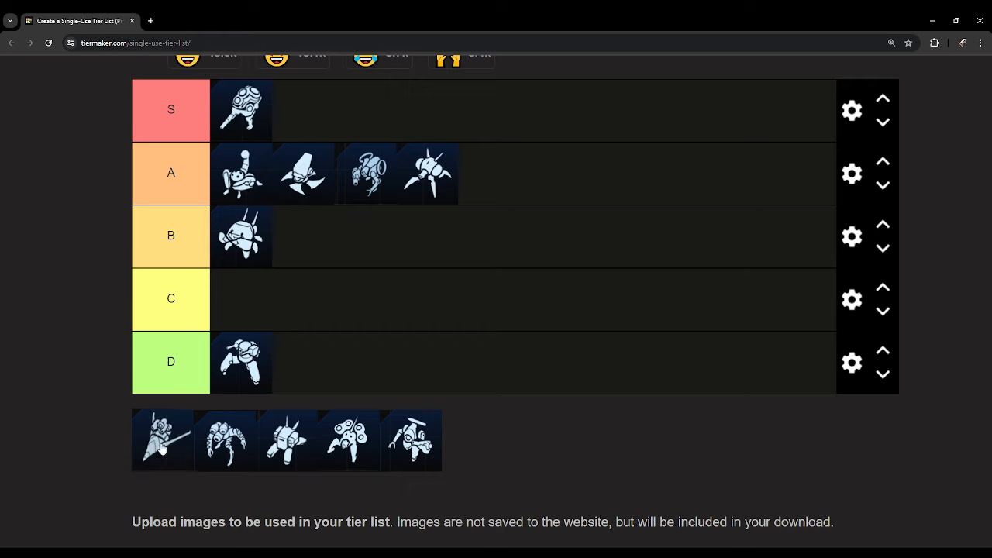
Move the lance-armed unit icon into the B tier beside its existing icon.
left_click_drag(161, 440, 326, 245)
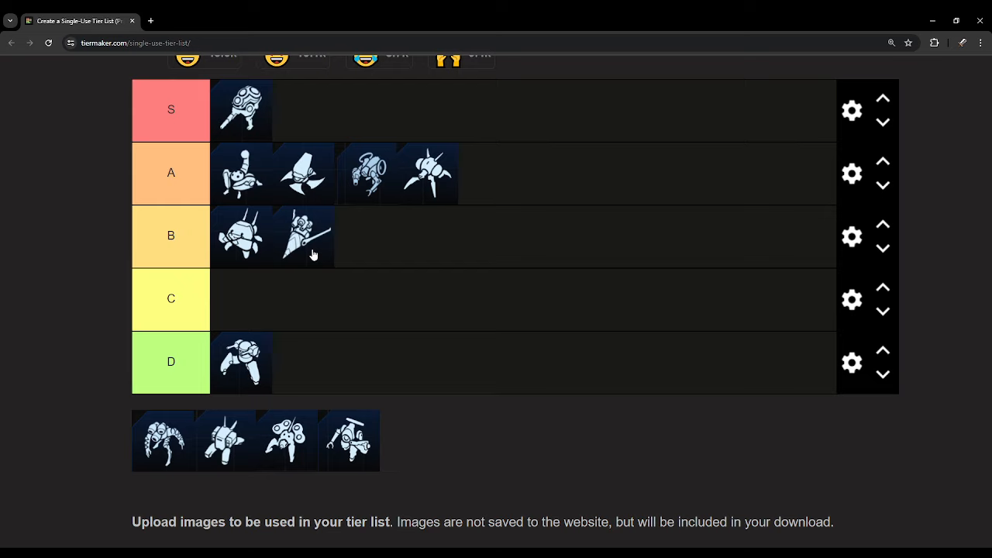
mouse_move(347, 245)
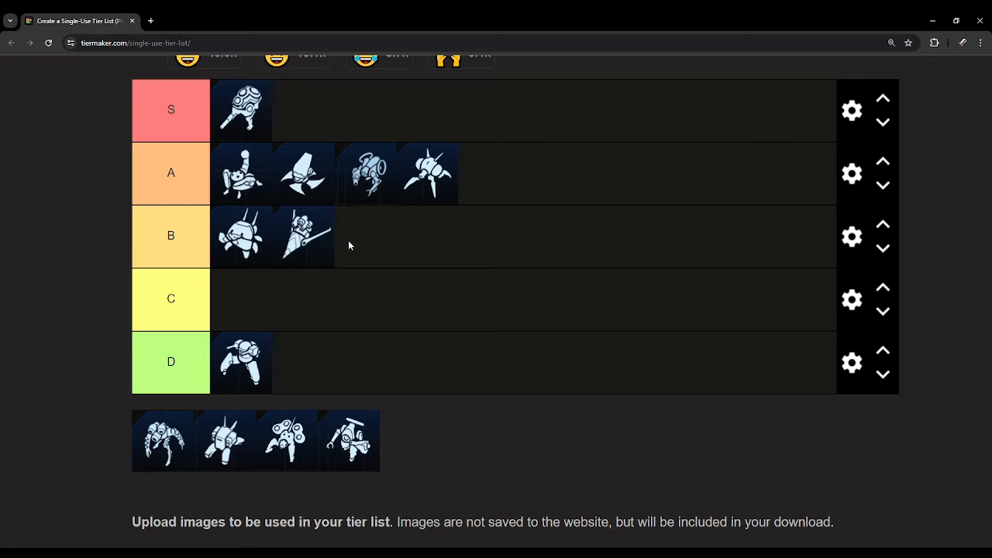
mouse_move(310, 263)
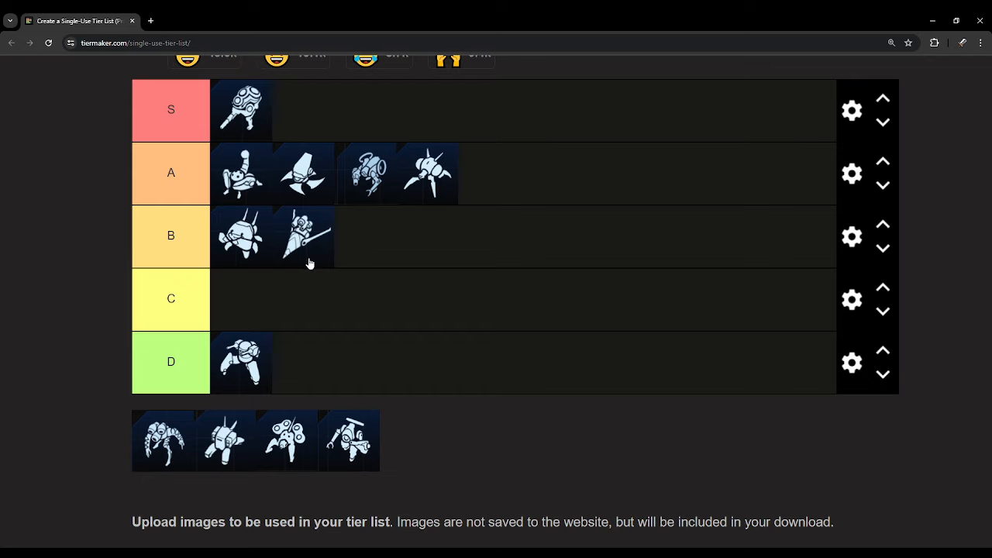
mouse_move(341, 234)
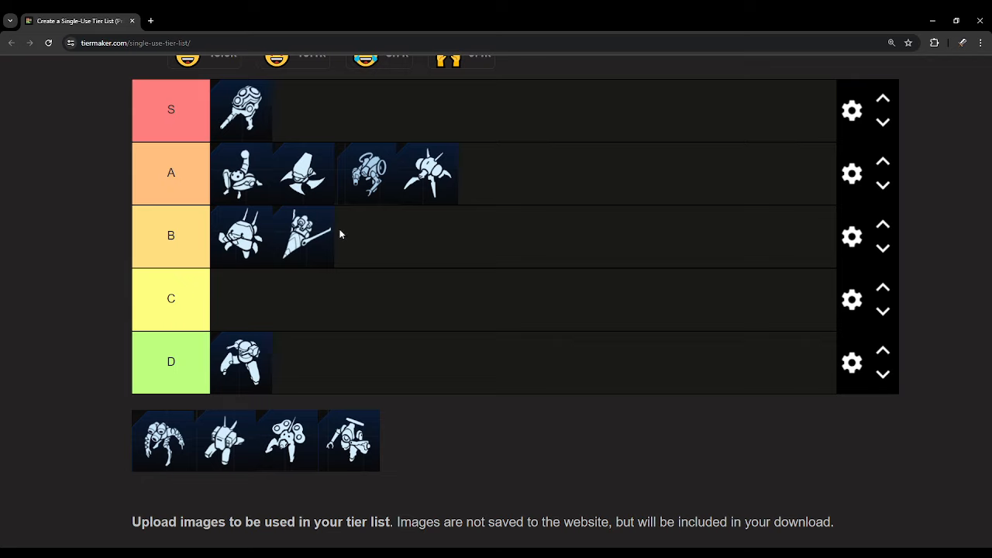
mouse_move(347, 229)
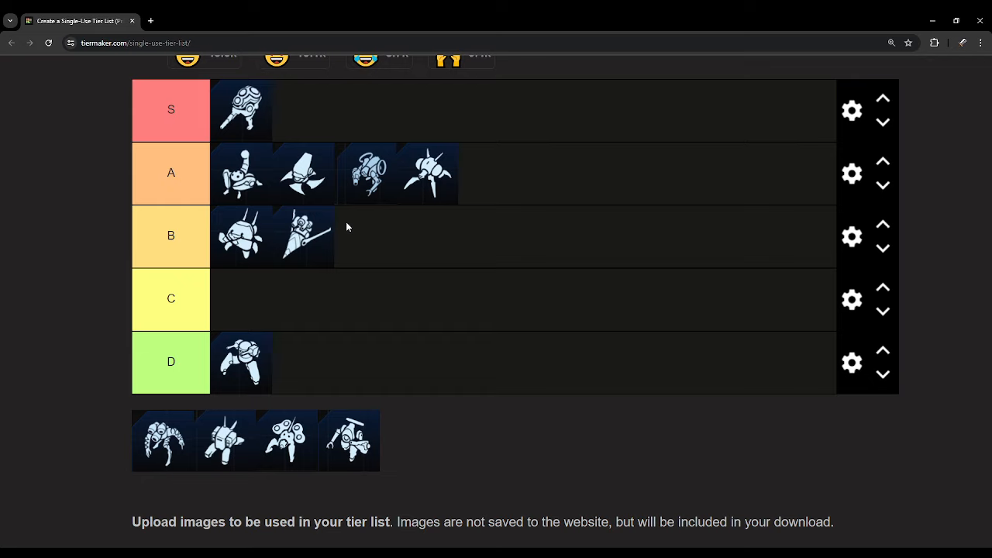
mouse_move(351, 242)
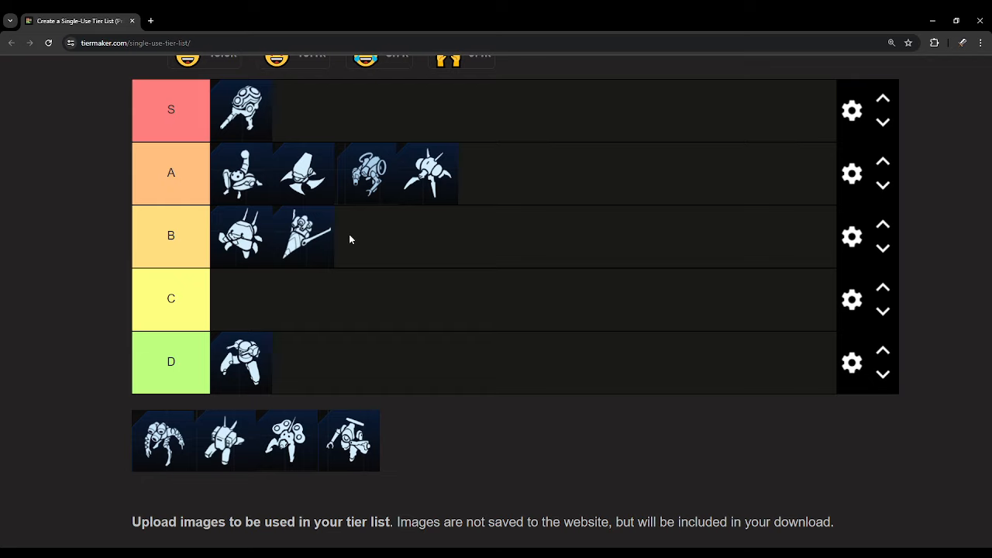
mouse_move(339, 192)
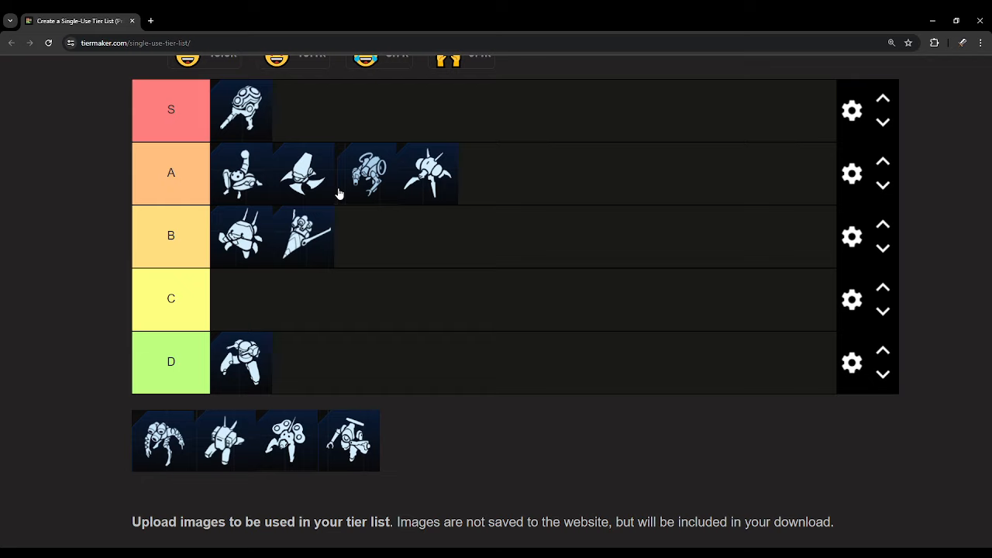
mouse_move(324, 224)
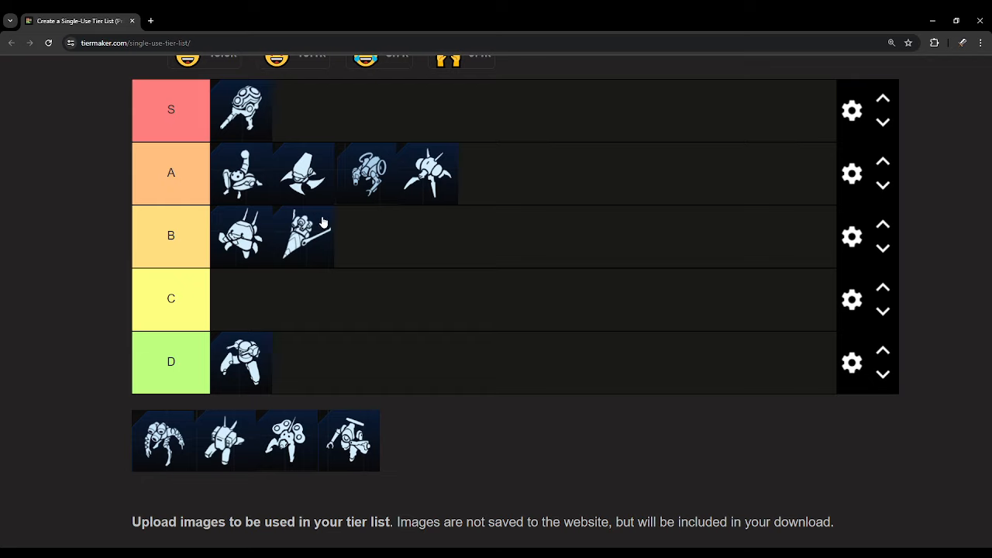
mouse_move(288, 307)
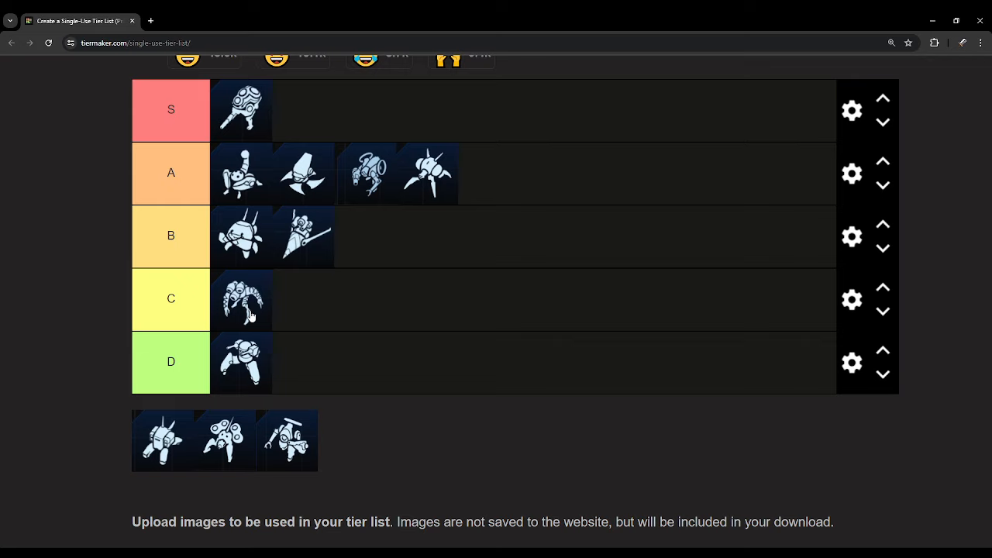
mouse_move(252, 341)
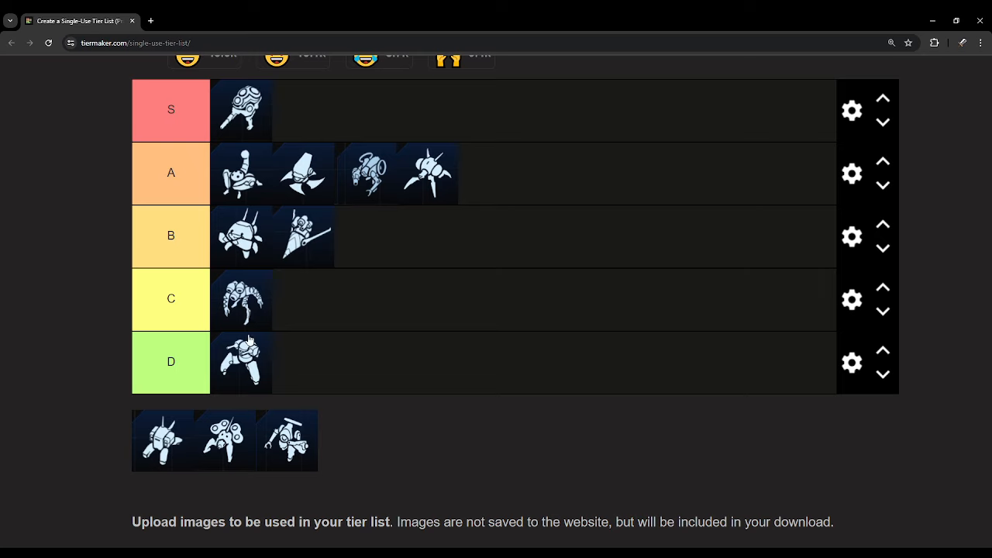
Move a second unit icon from the tray into the C tier.
left_click_drag(287, 440, 304, 301)
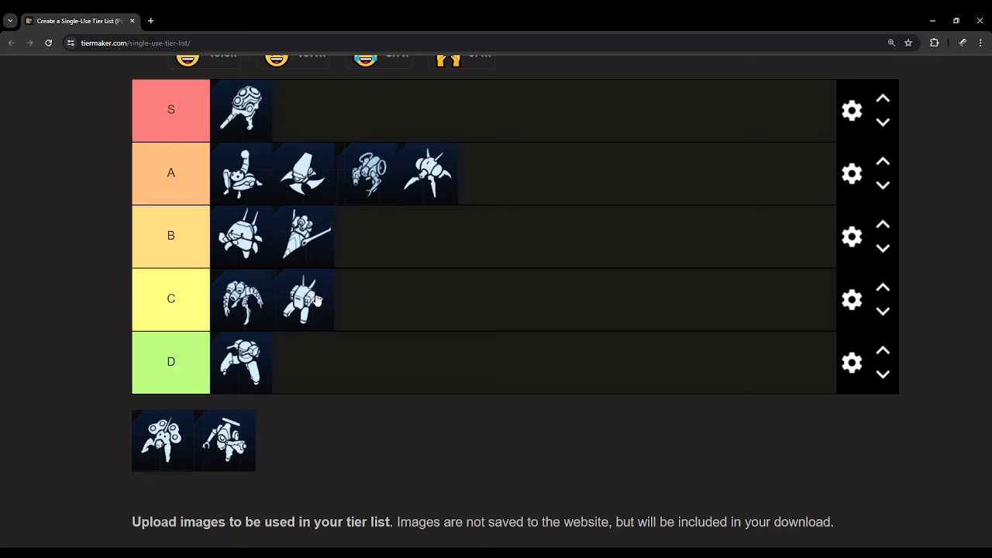
Move a third unit icon into the B tier after its two existing icons.
left_click_drag(162, 440, 364, 235)
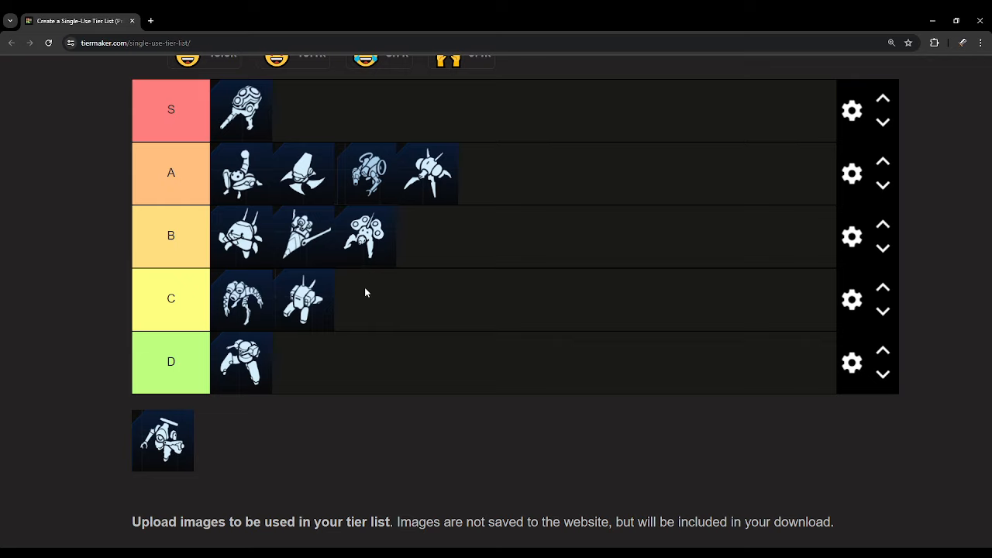
mouse_move(375, 242)
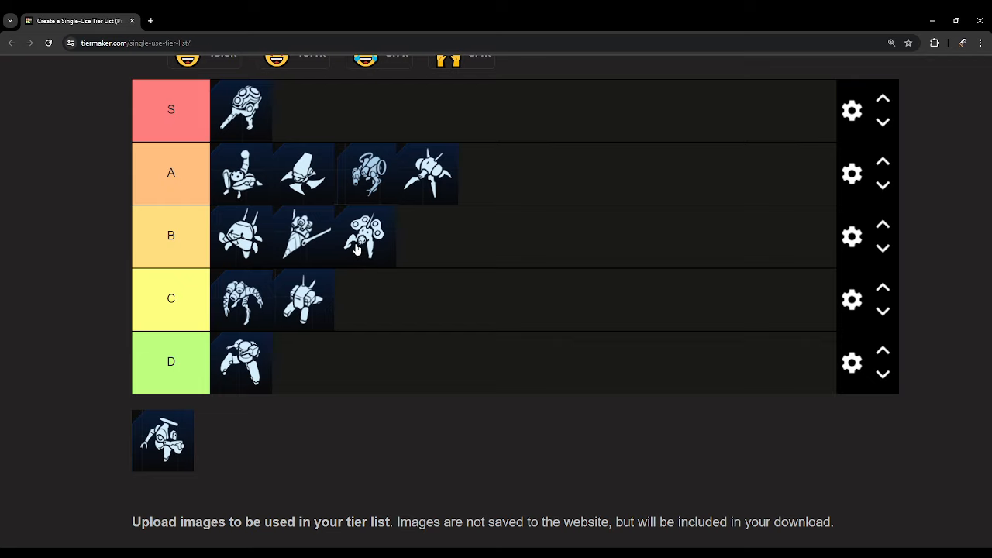
mouse_move(360, 240)
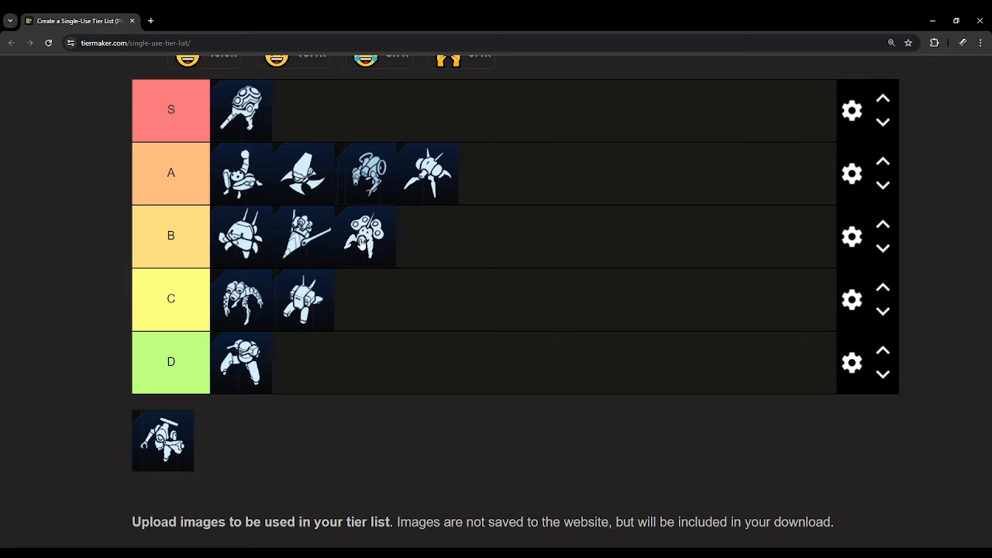
mouse_move(204, 400)
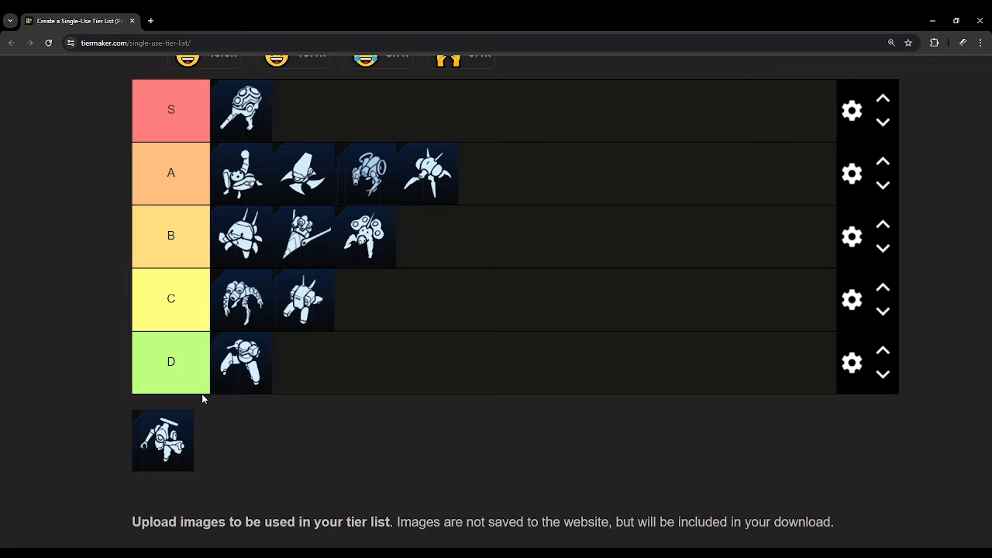
Place the final robot unit into the S tier beside the first, emptying the tray.
left_click_drag(163, 440, 362, 380)
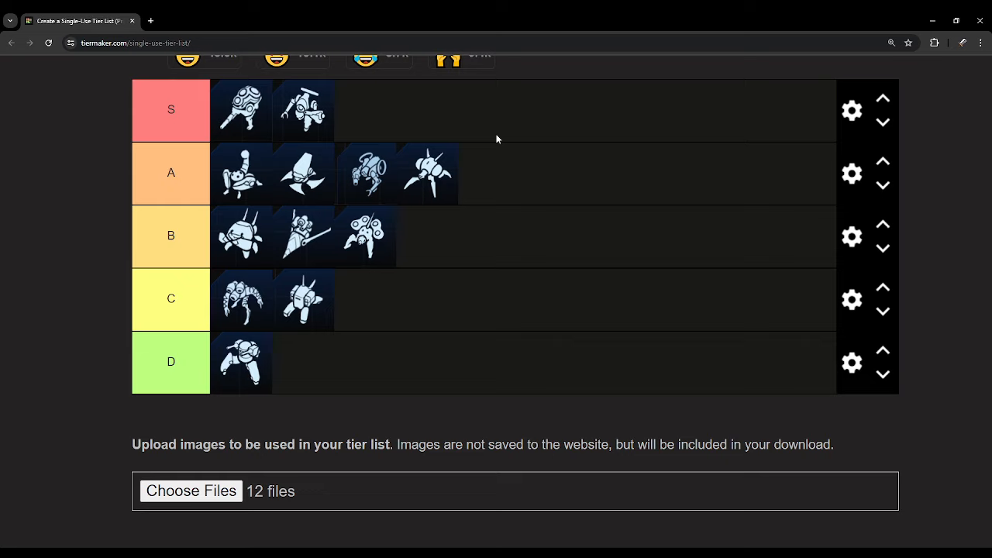
mouse_move(512, 127)
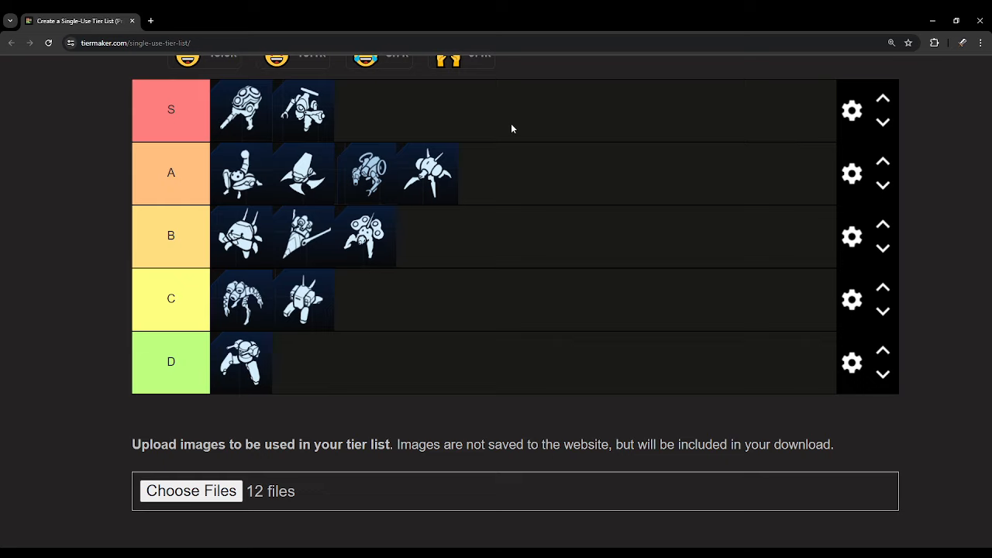
mouse_move(495, 164)
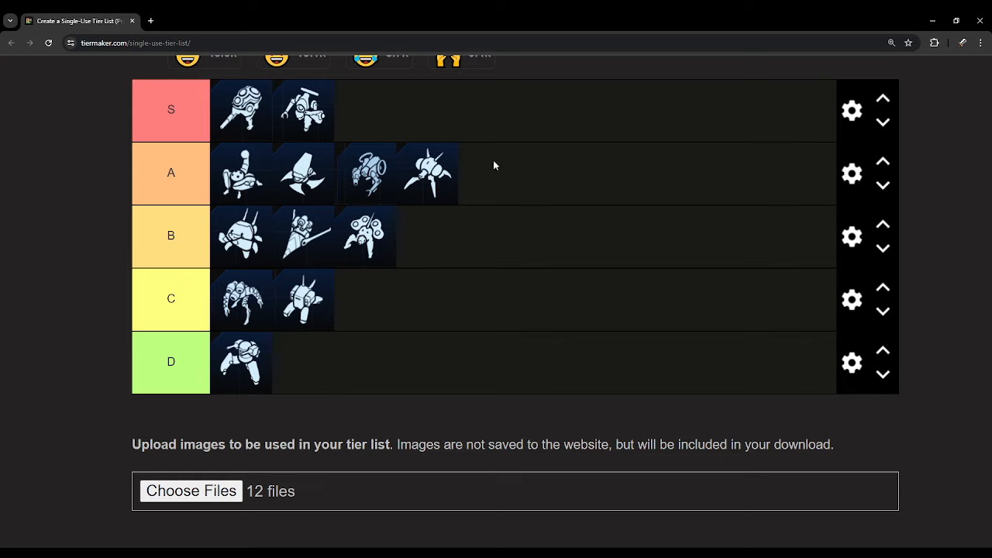
mouse_move(480, 176)
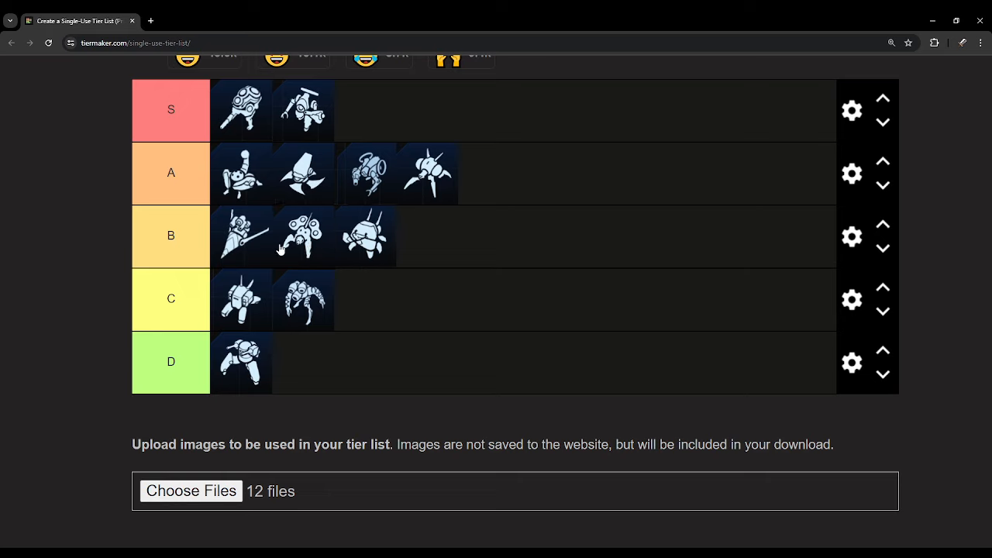
mouse_move(359, 204)
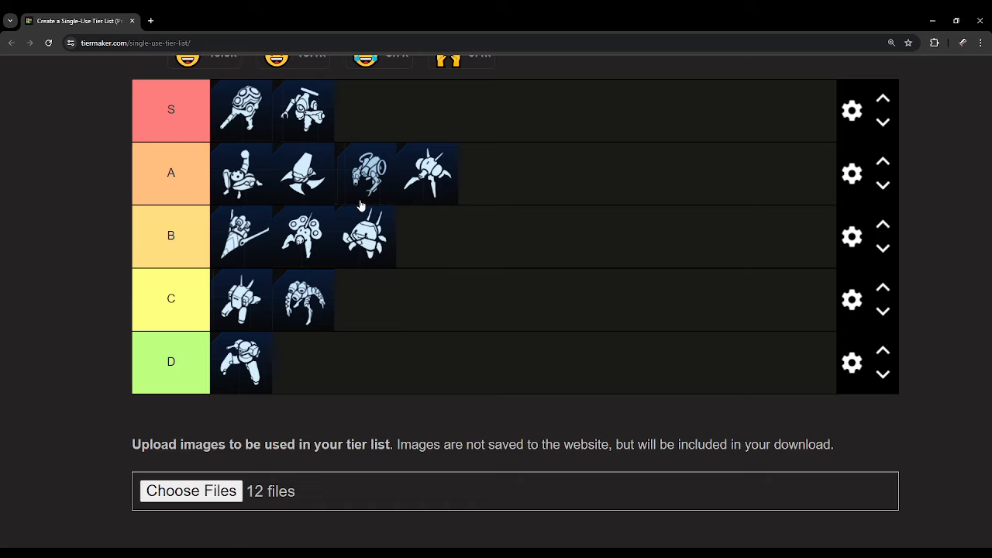
mouse_move(326, 117)
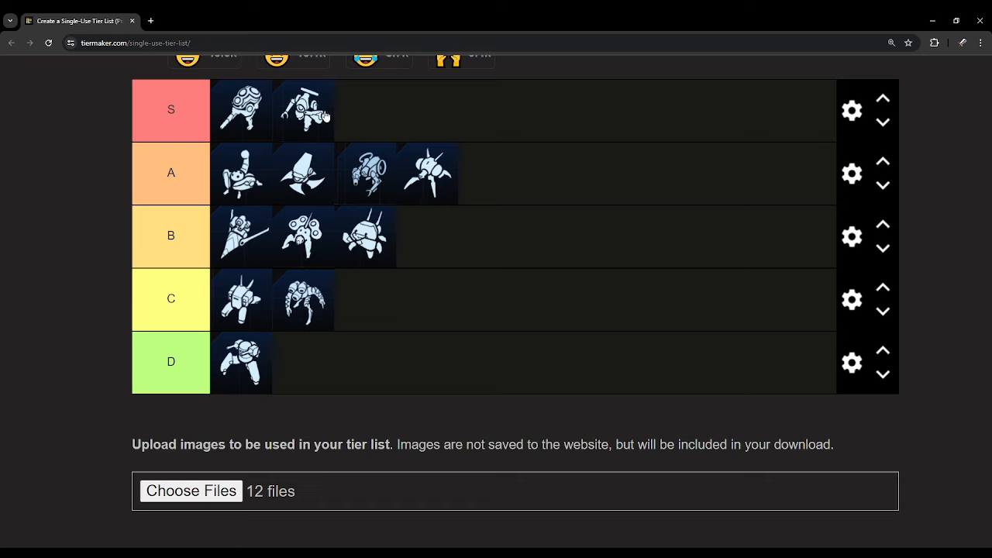
mouse_move(317, 139)
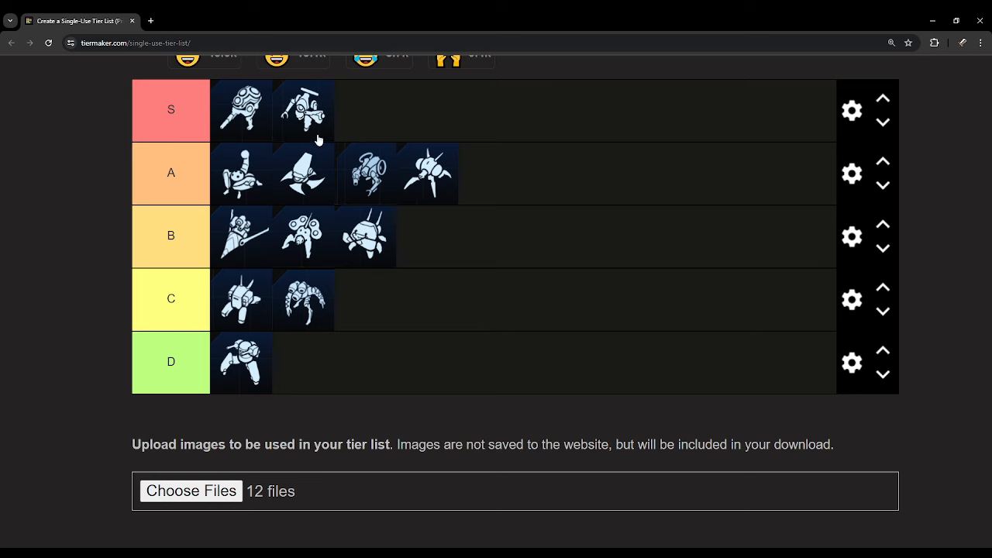
scroll("up", 3)
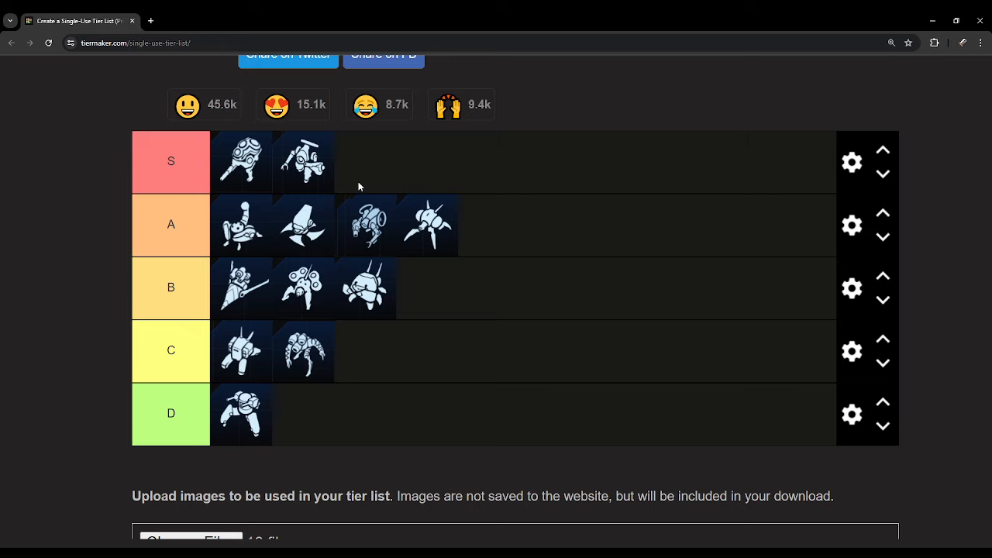
mouse_move(627, 208)
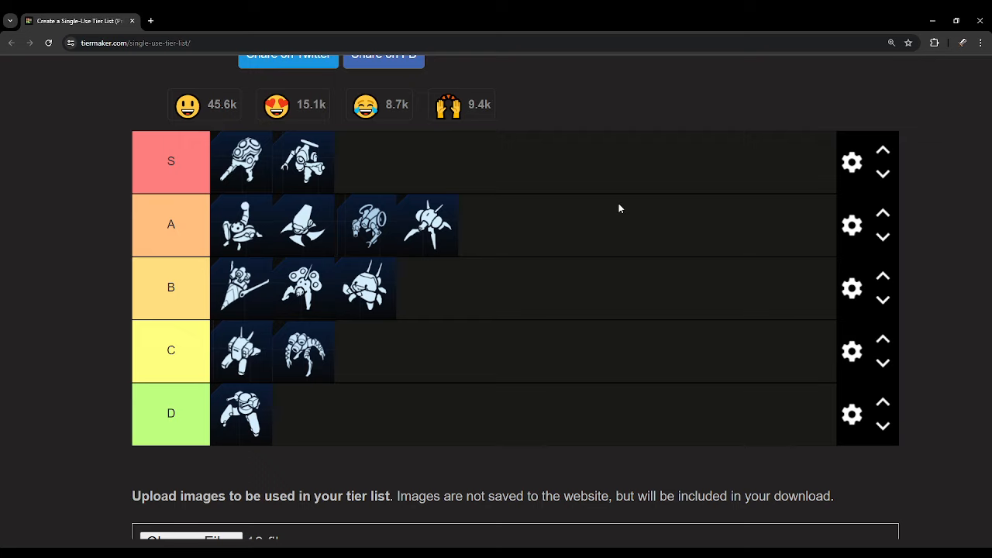
mouse_move(614, 207)
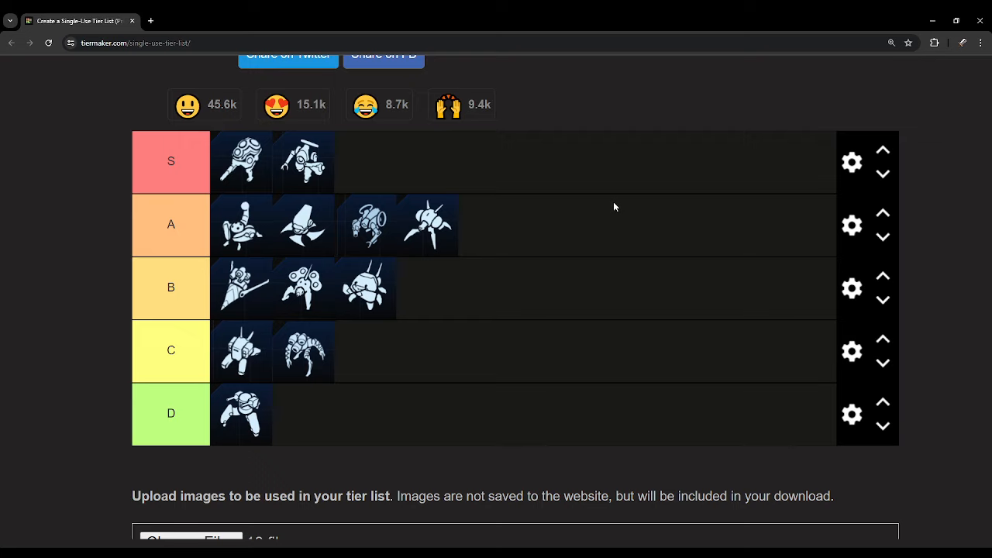